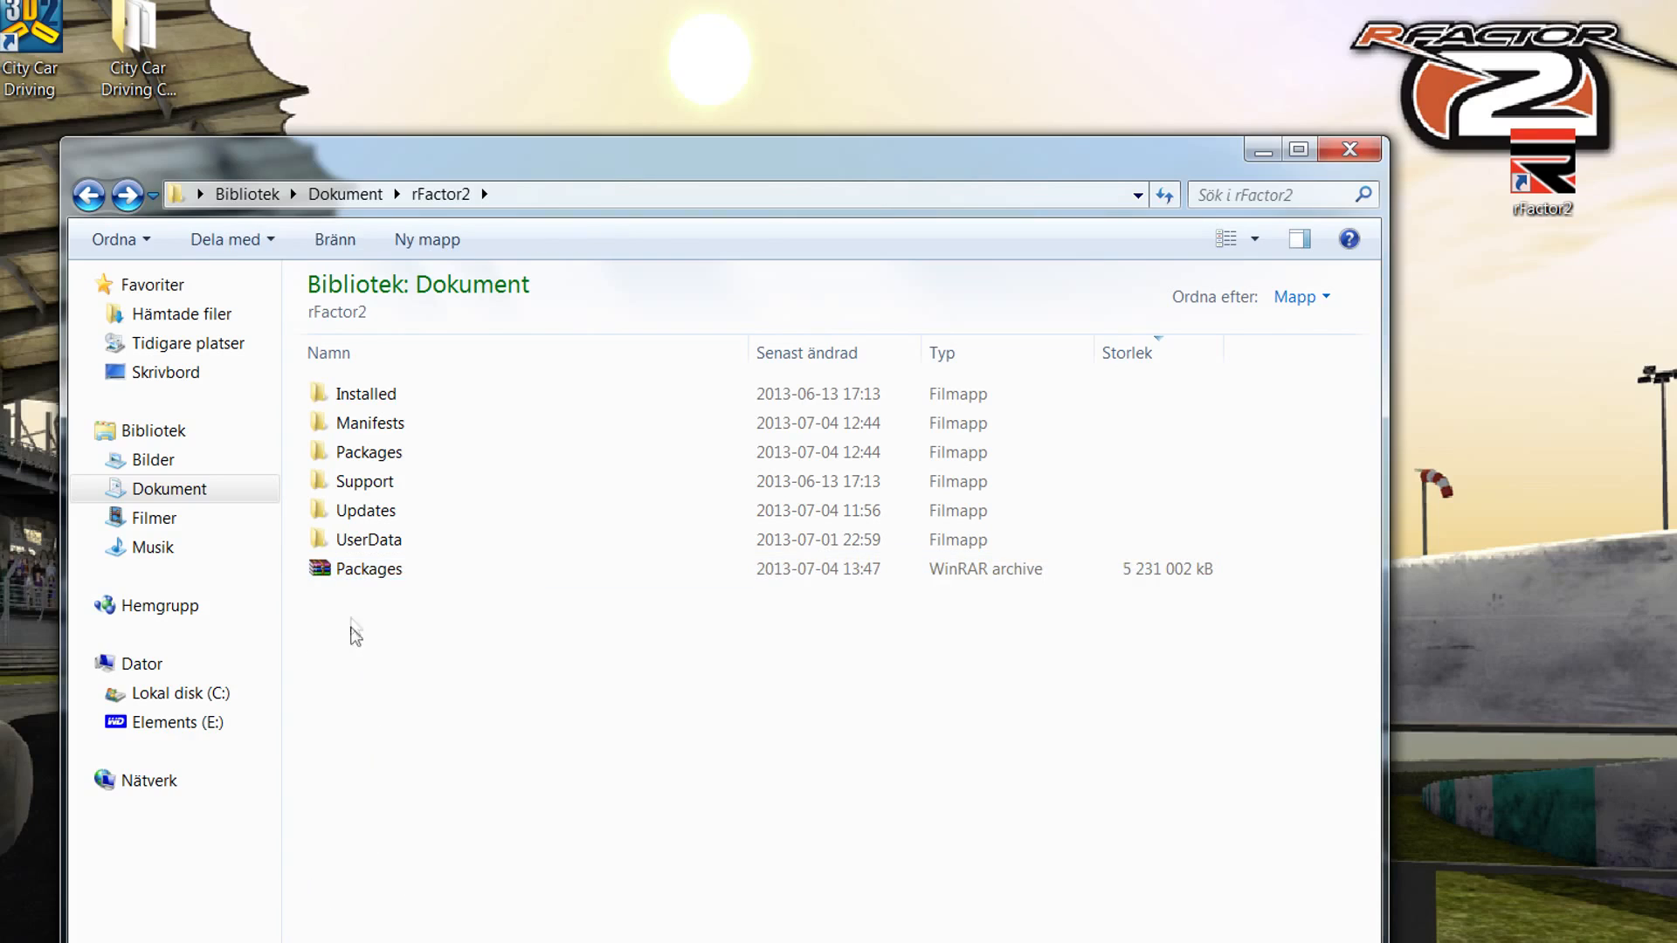
- Open the Packages folder in Documents\rFactor2 and browse its rfcmp and rfmod files
click(368, 568)
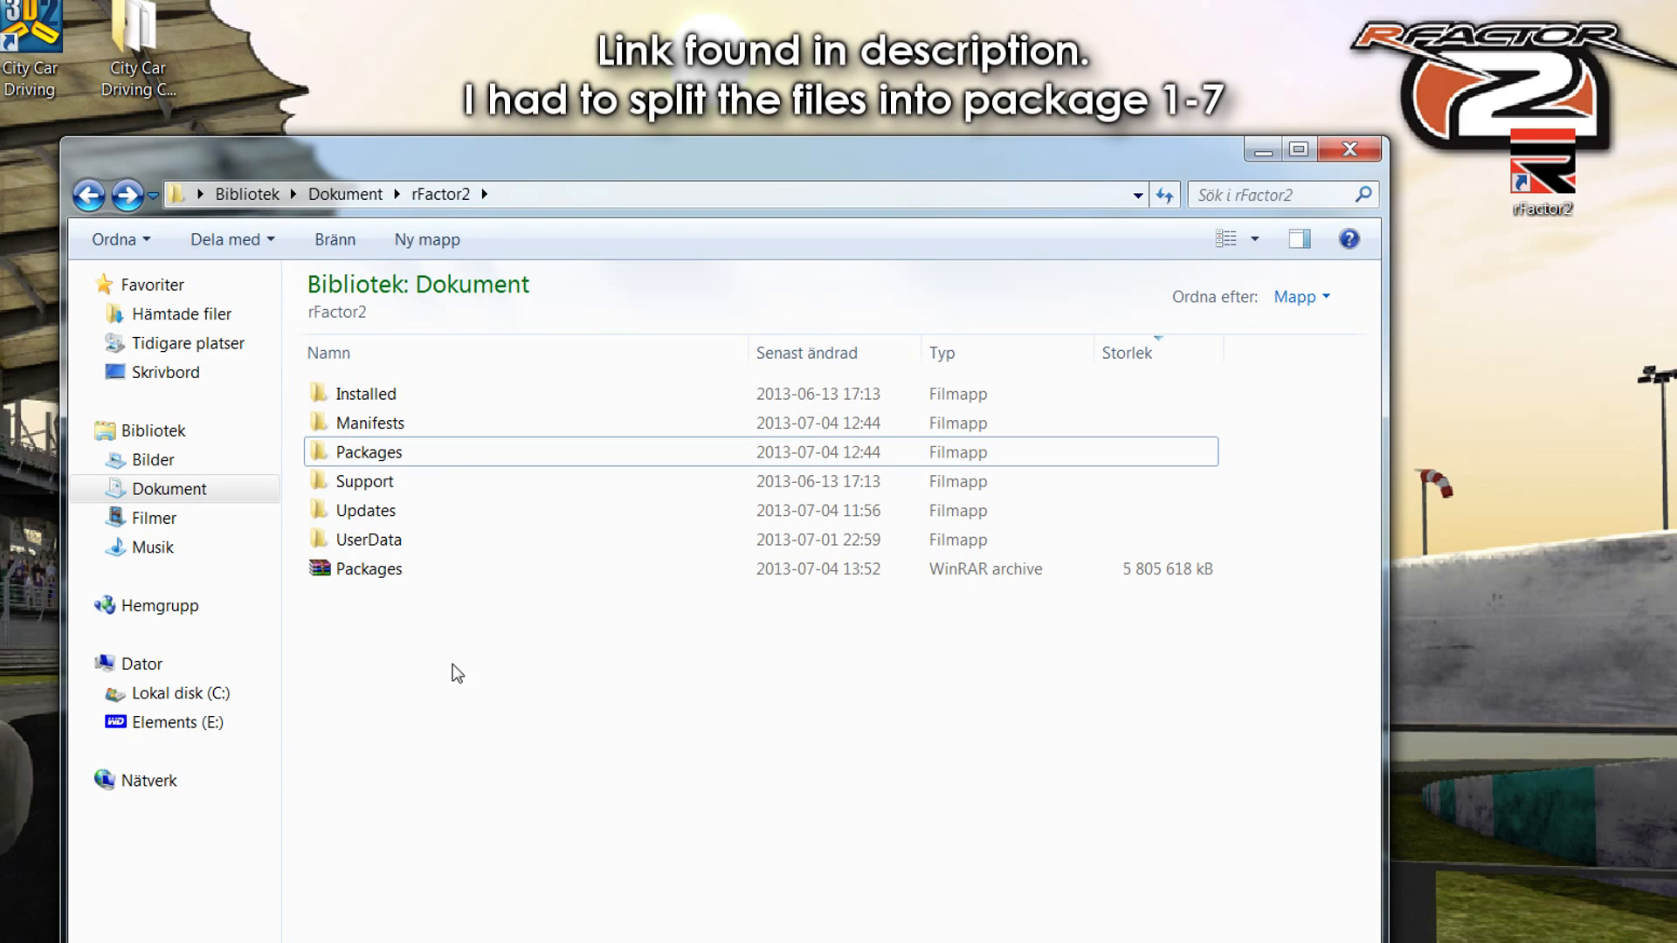
mouse_move(462, 676)
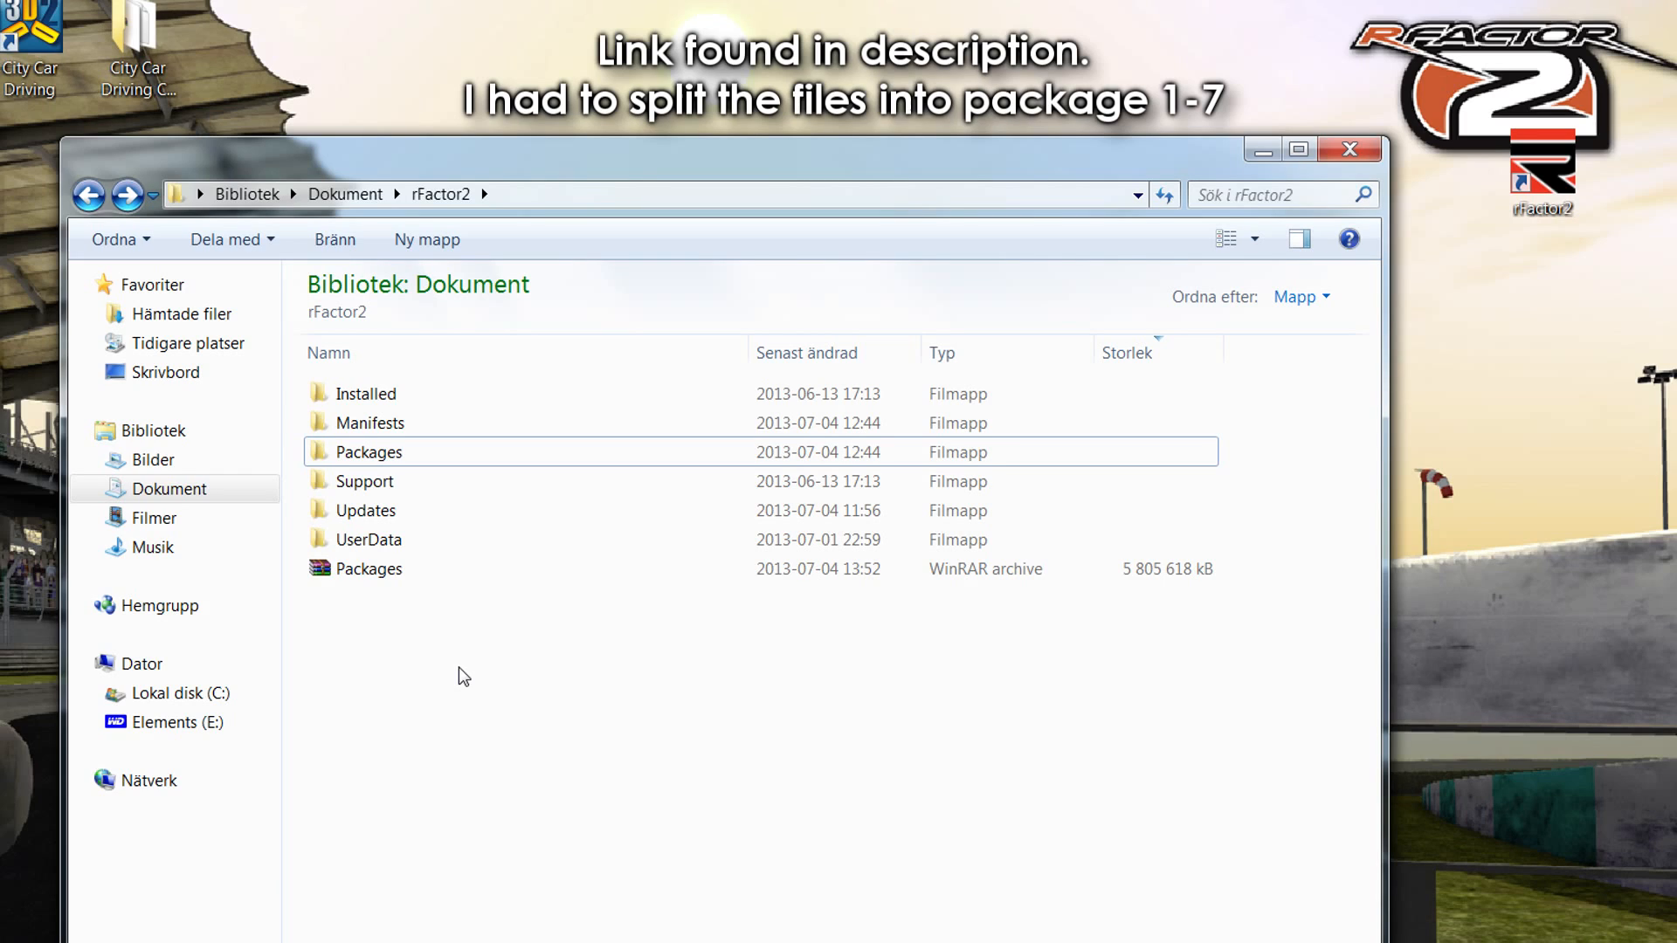
mouse_move(452, 651)
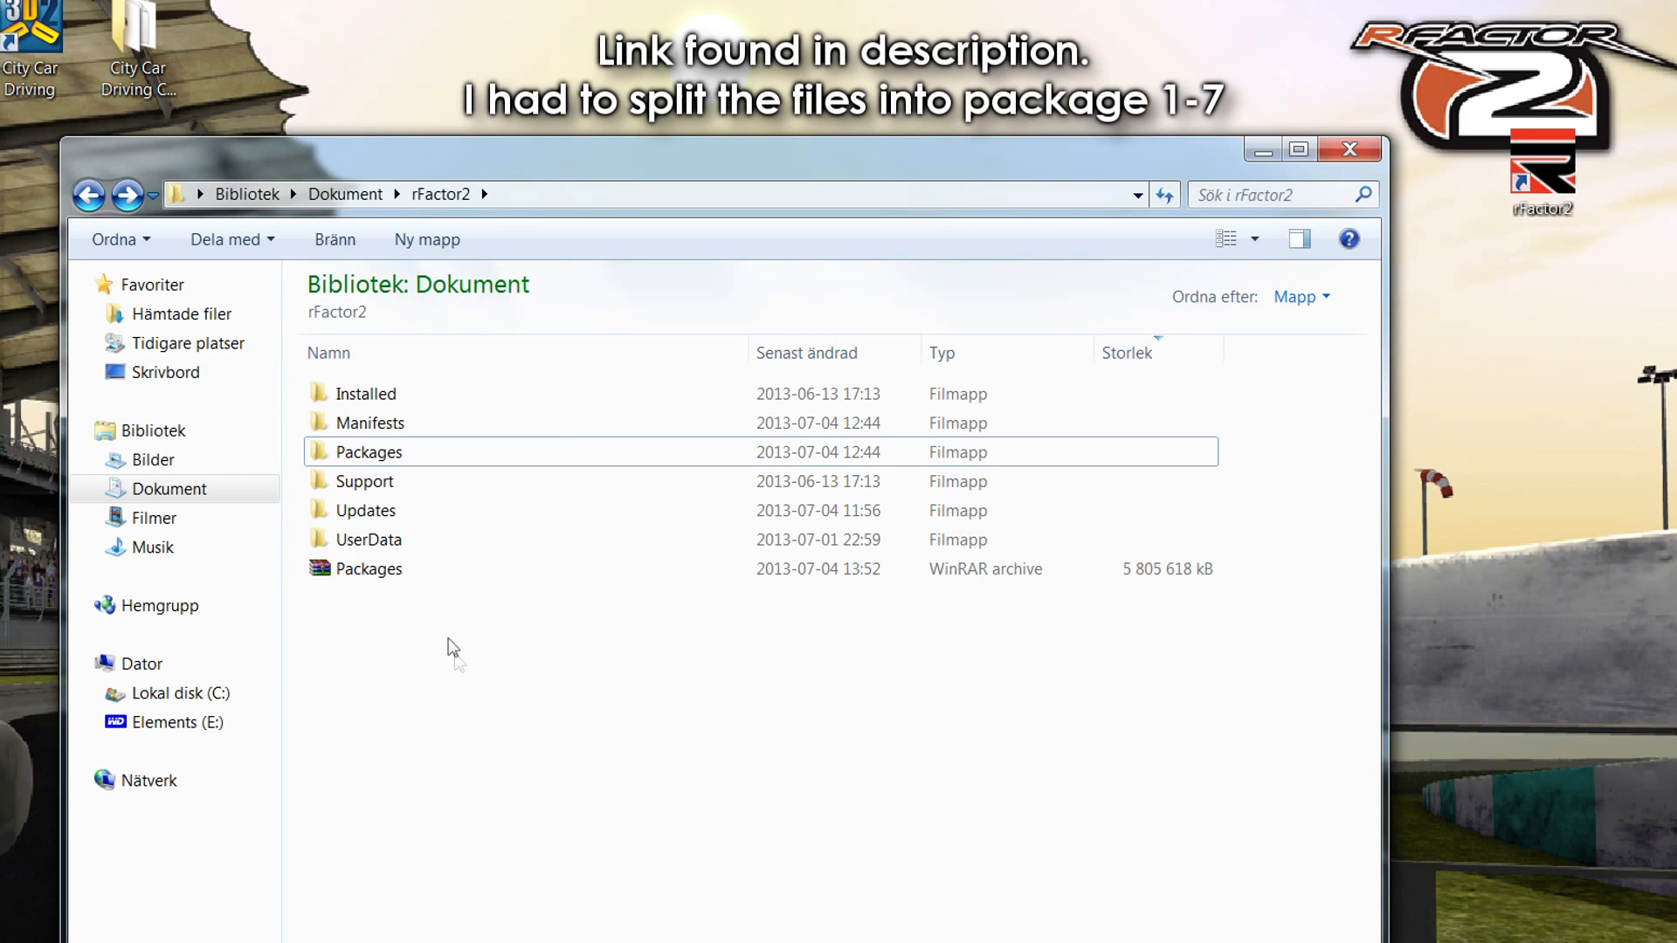
click(369, 568)
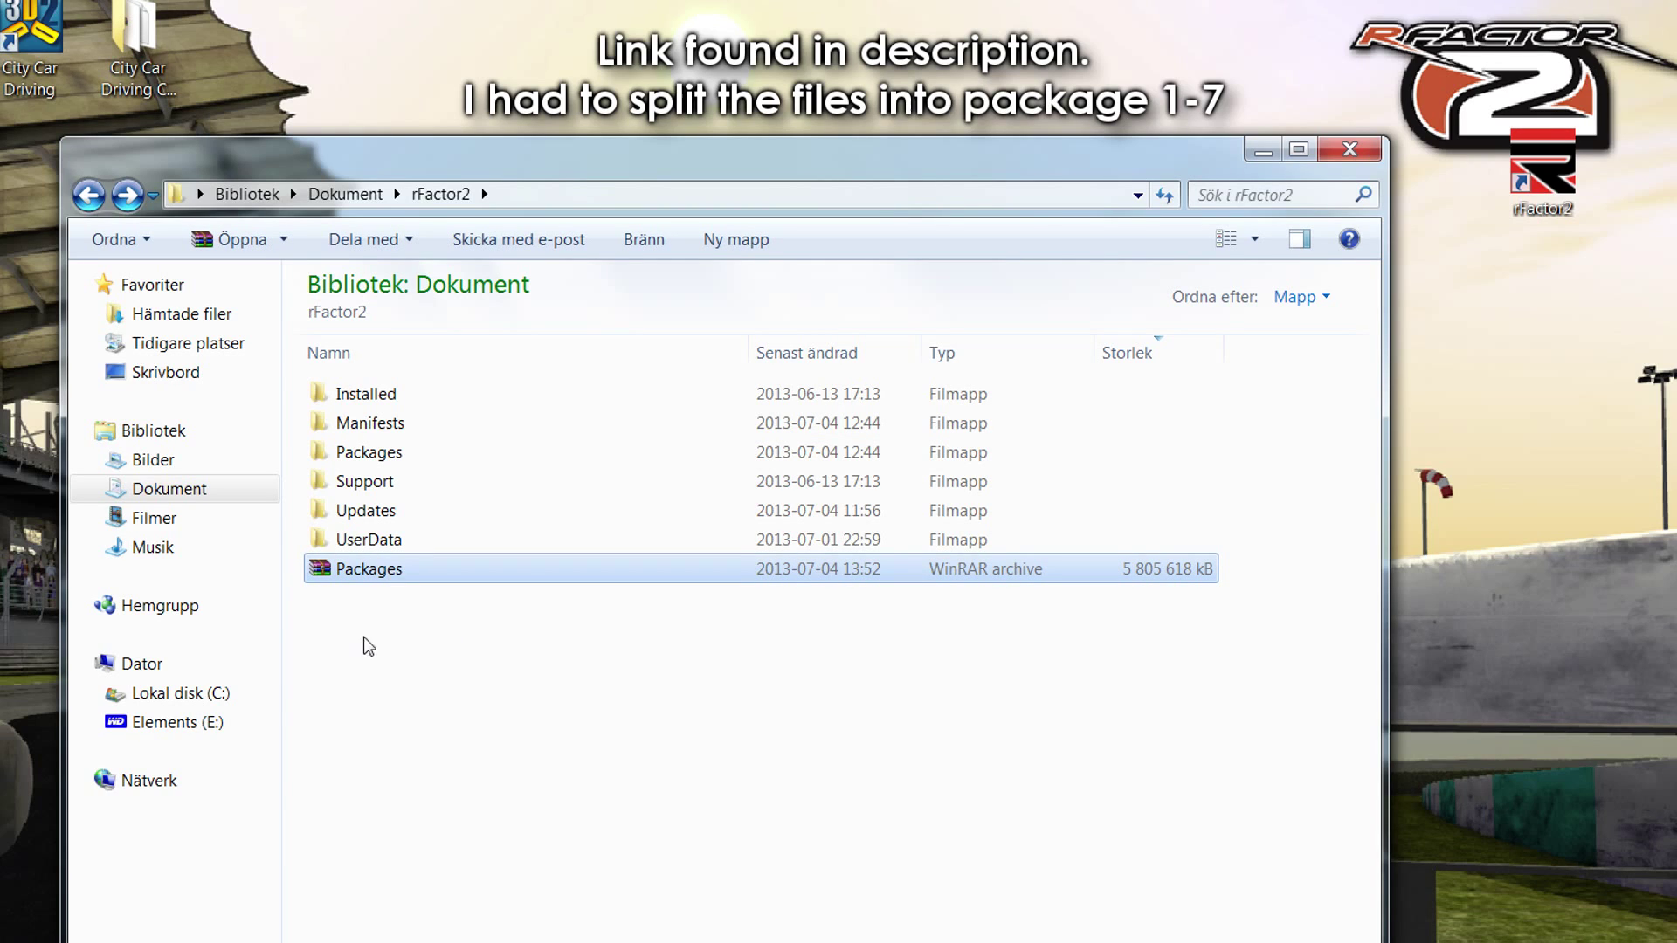
mouse_move(412, 604)
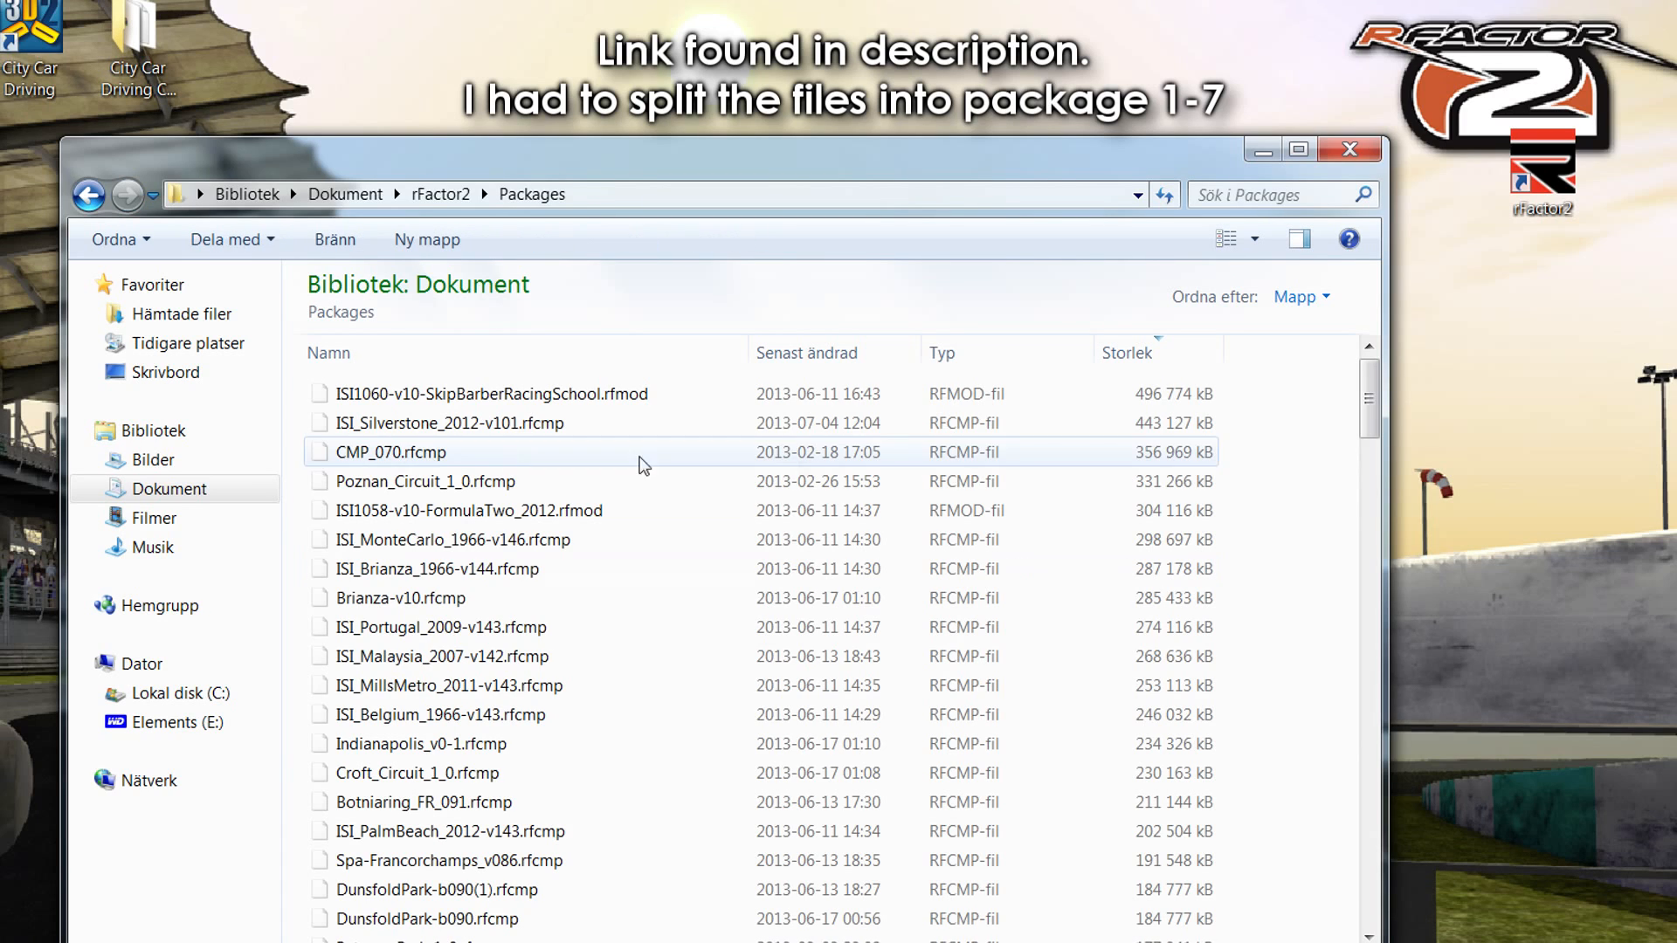
click(440, 194)
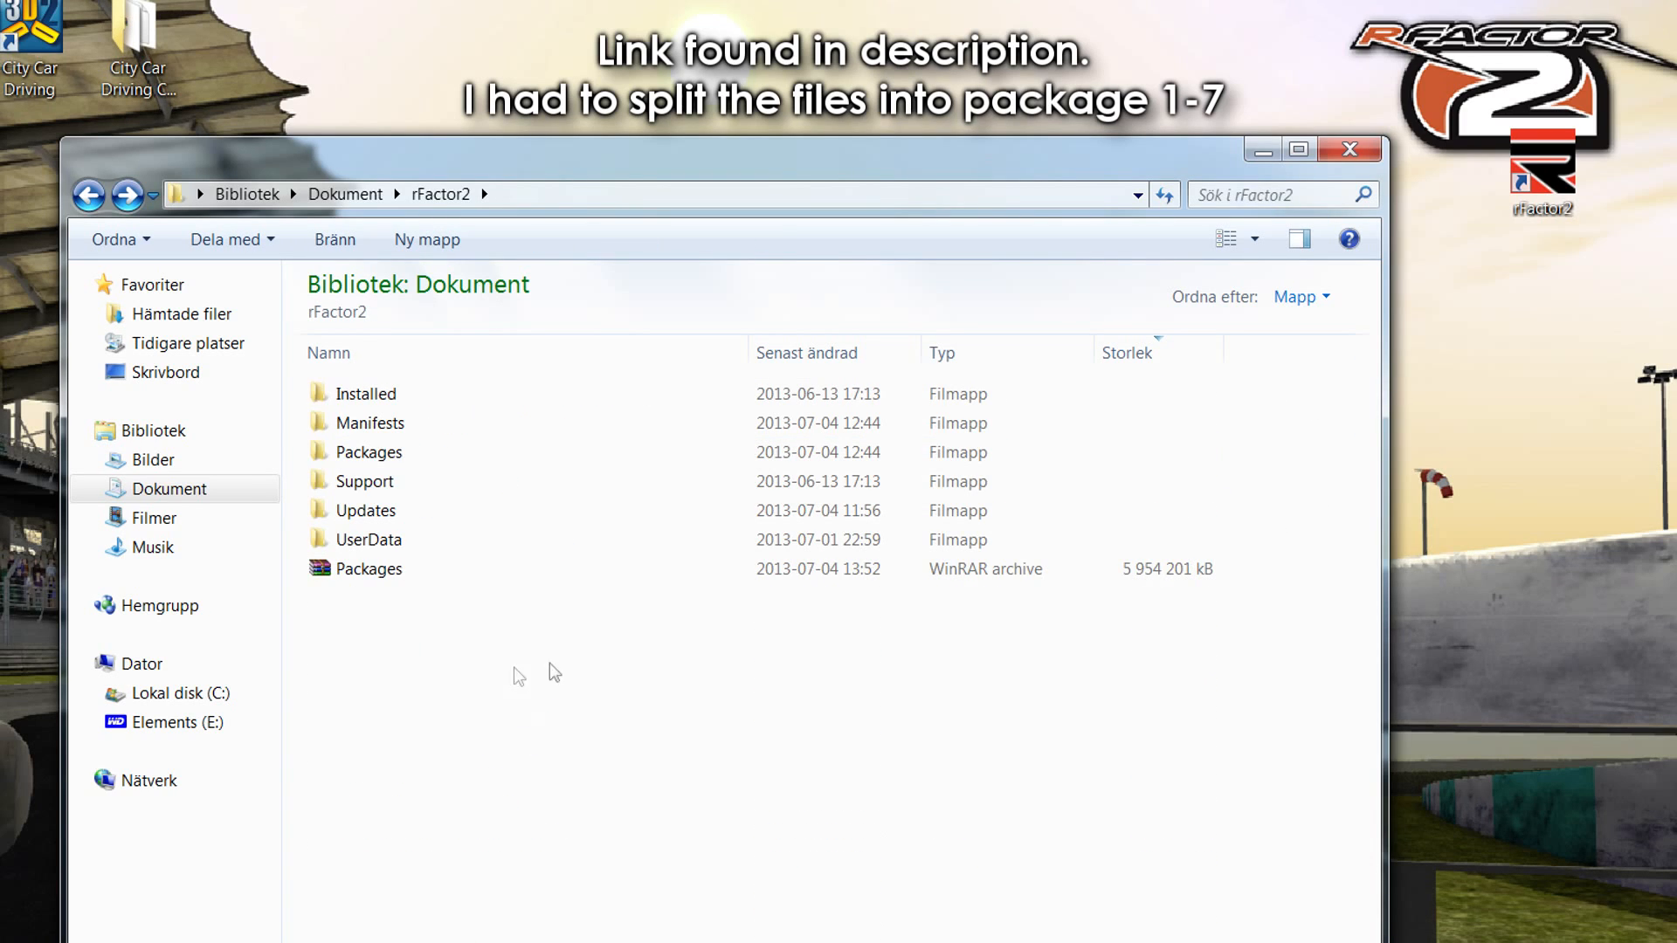
mouse_move(492, 775)
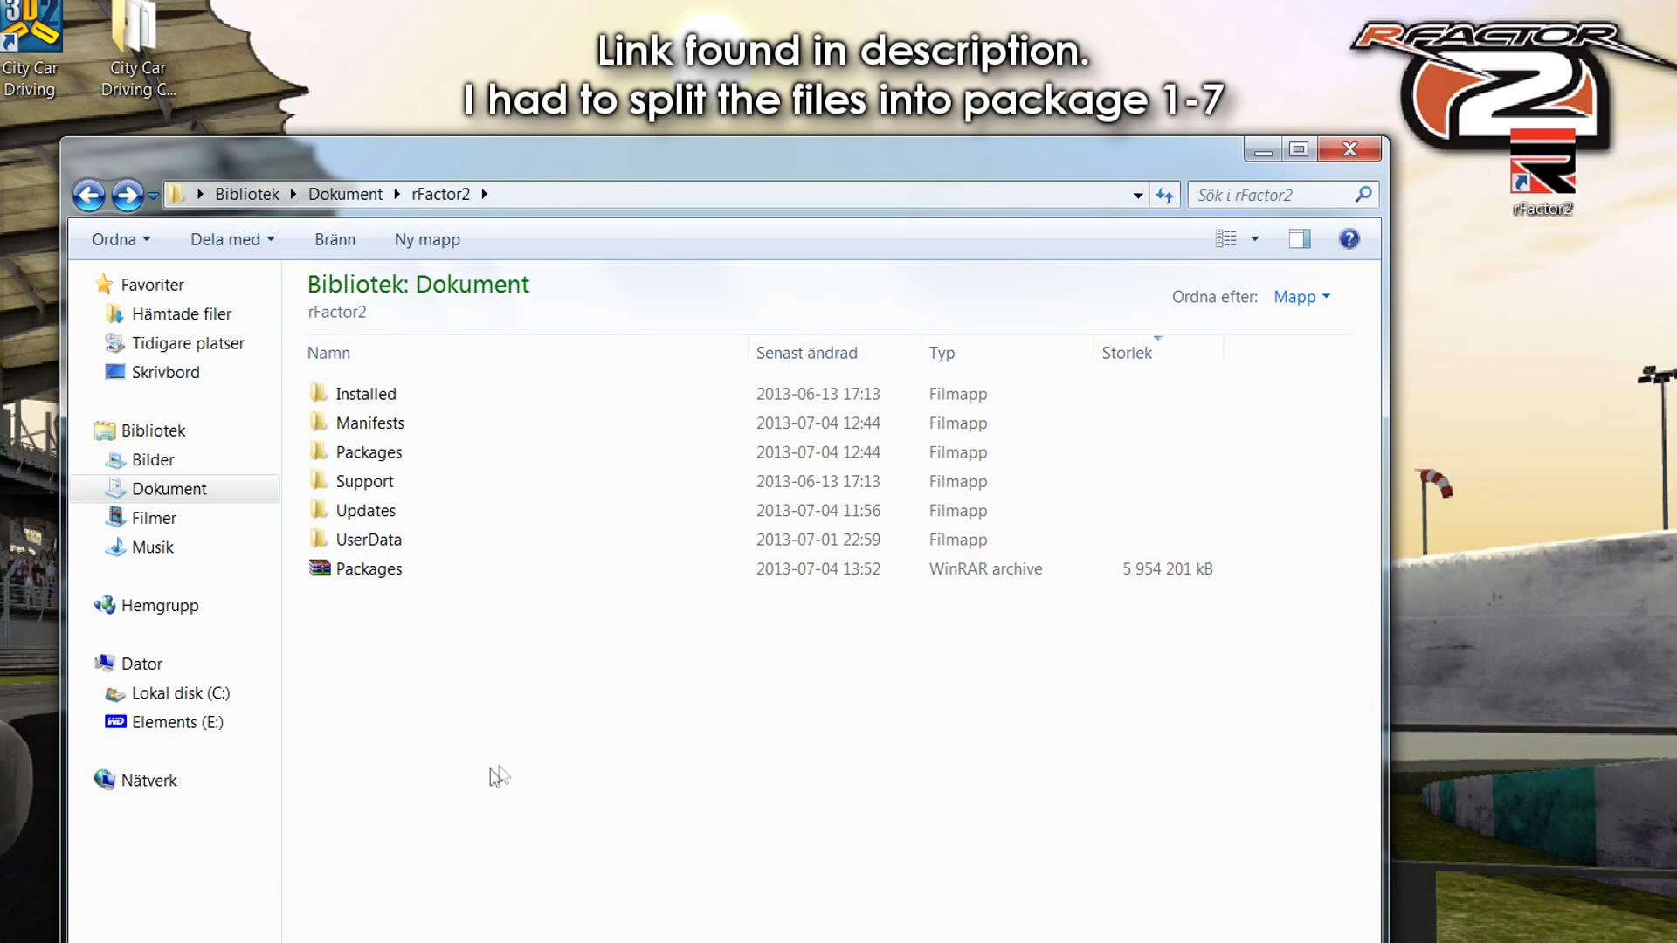
mouse_move(430, 730)
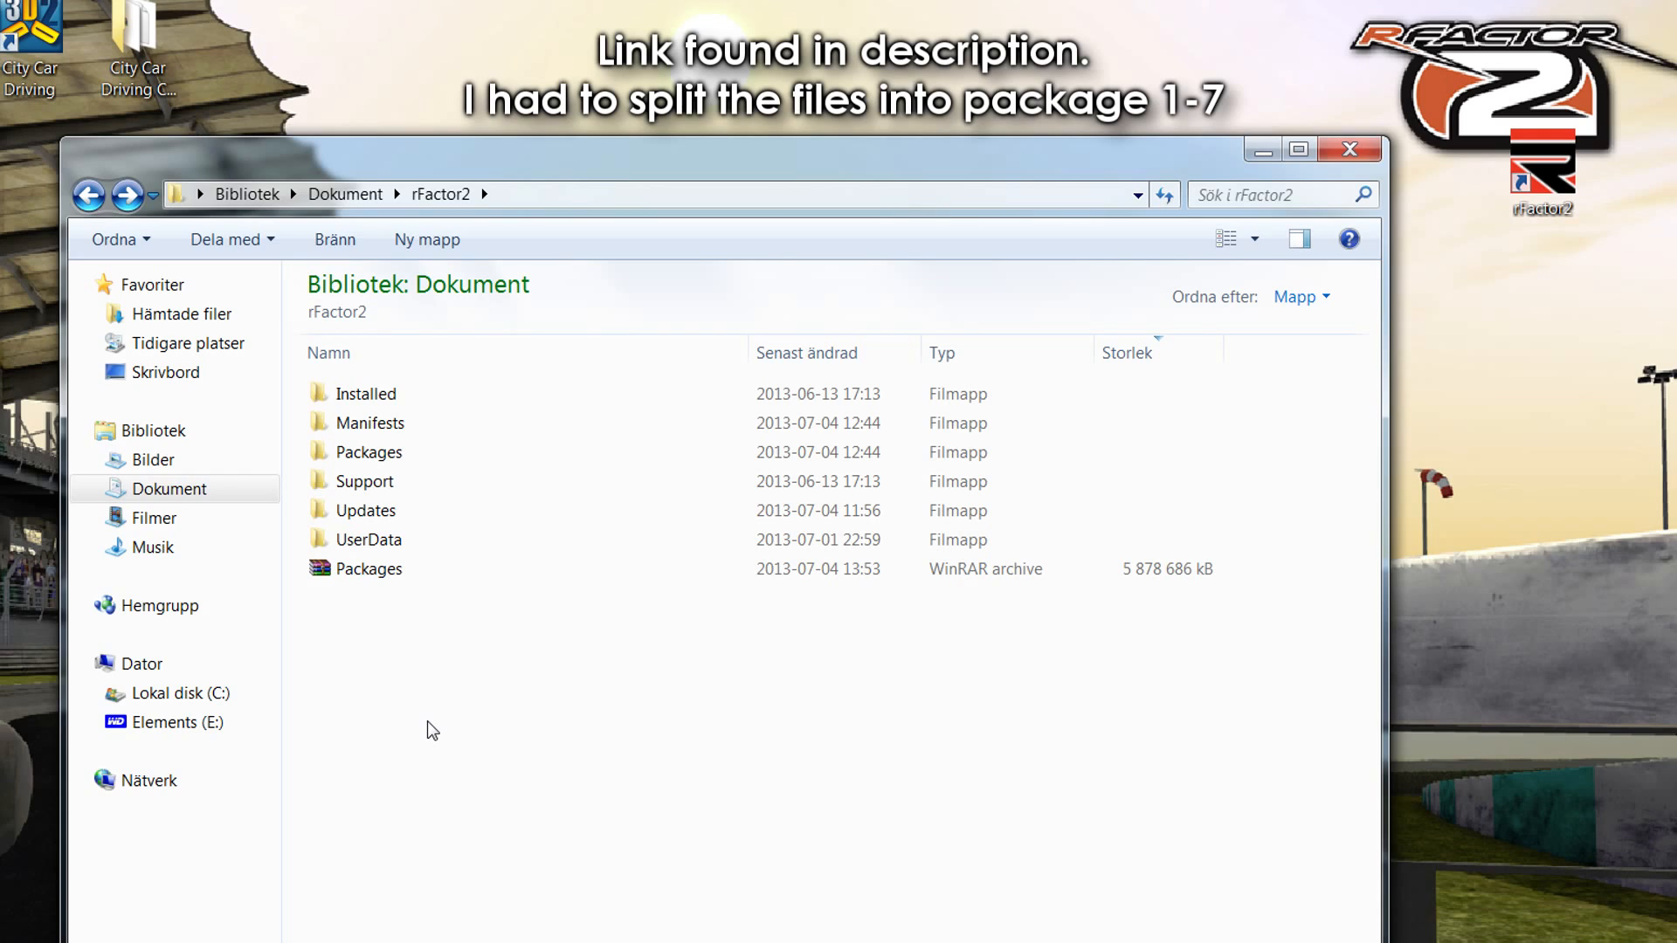
mouse_move(461, 730)
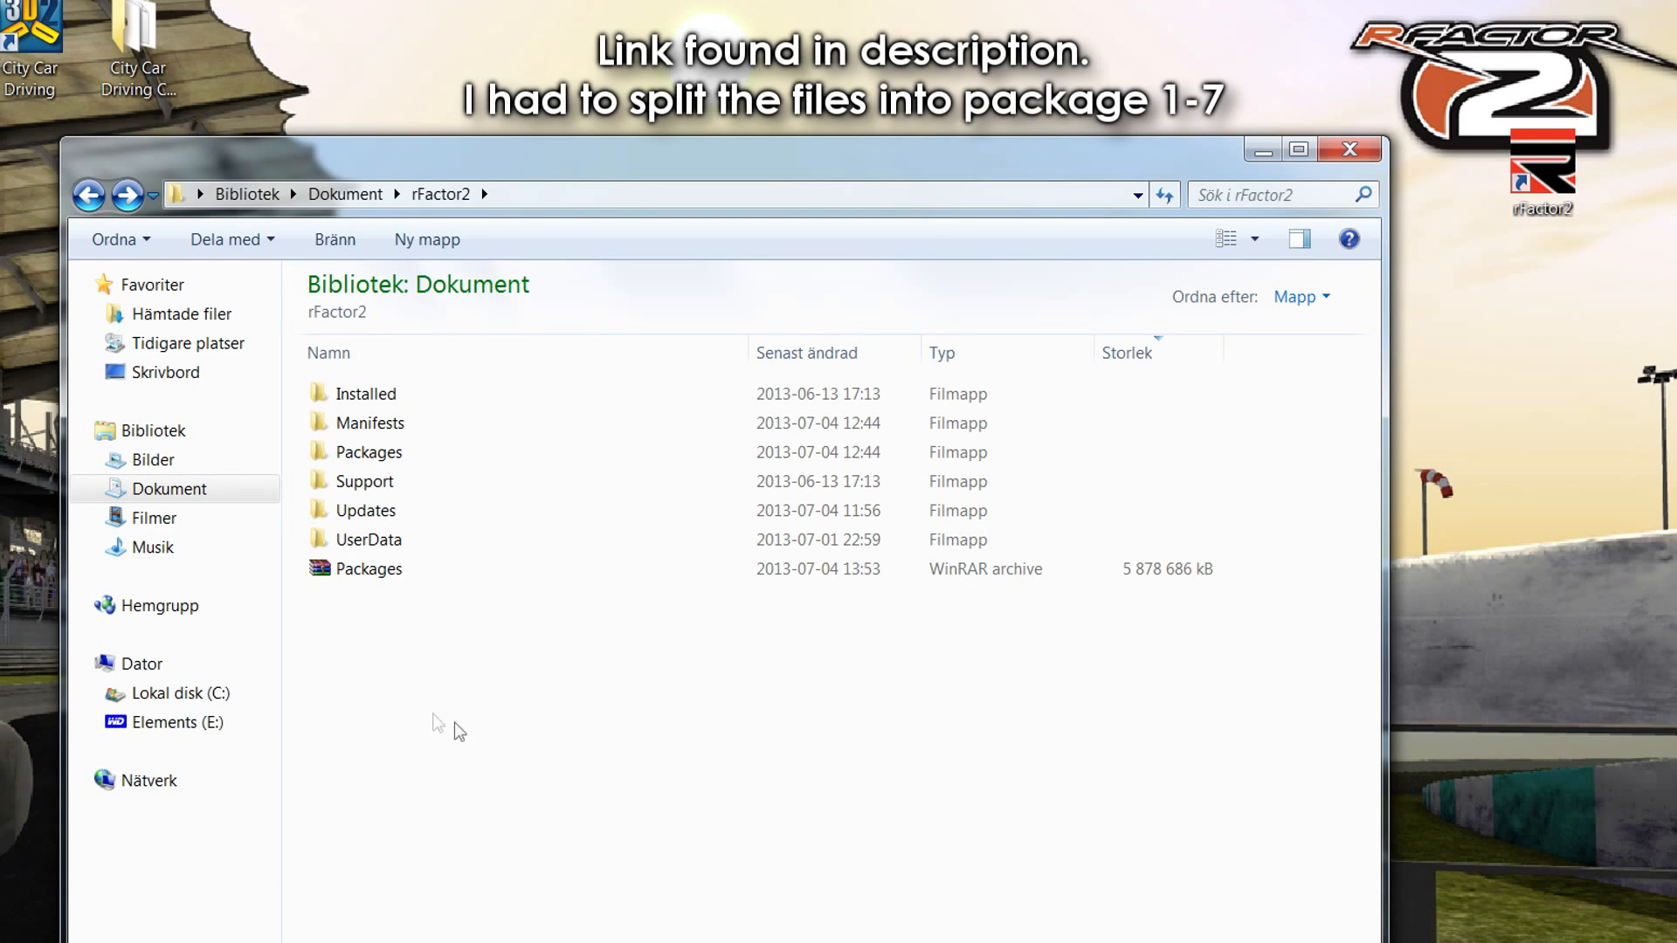
mouse_move(425, 679)
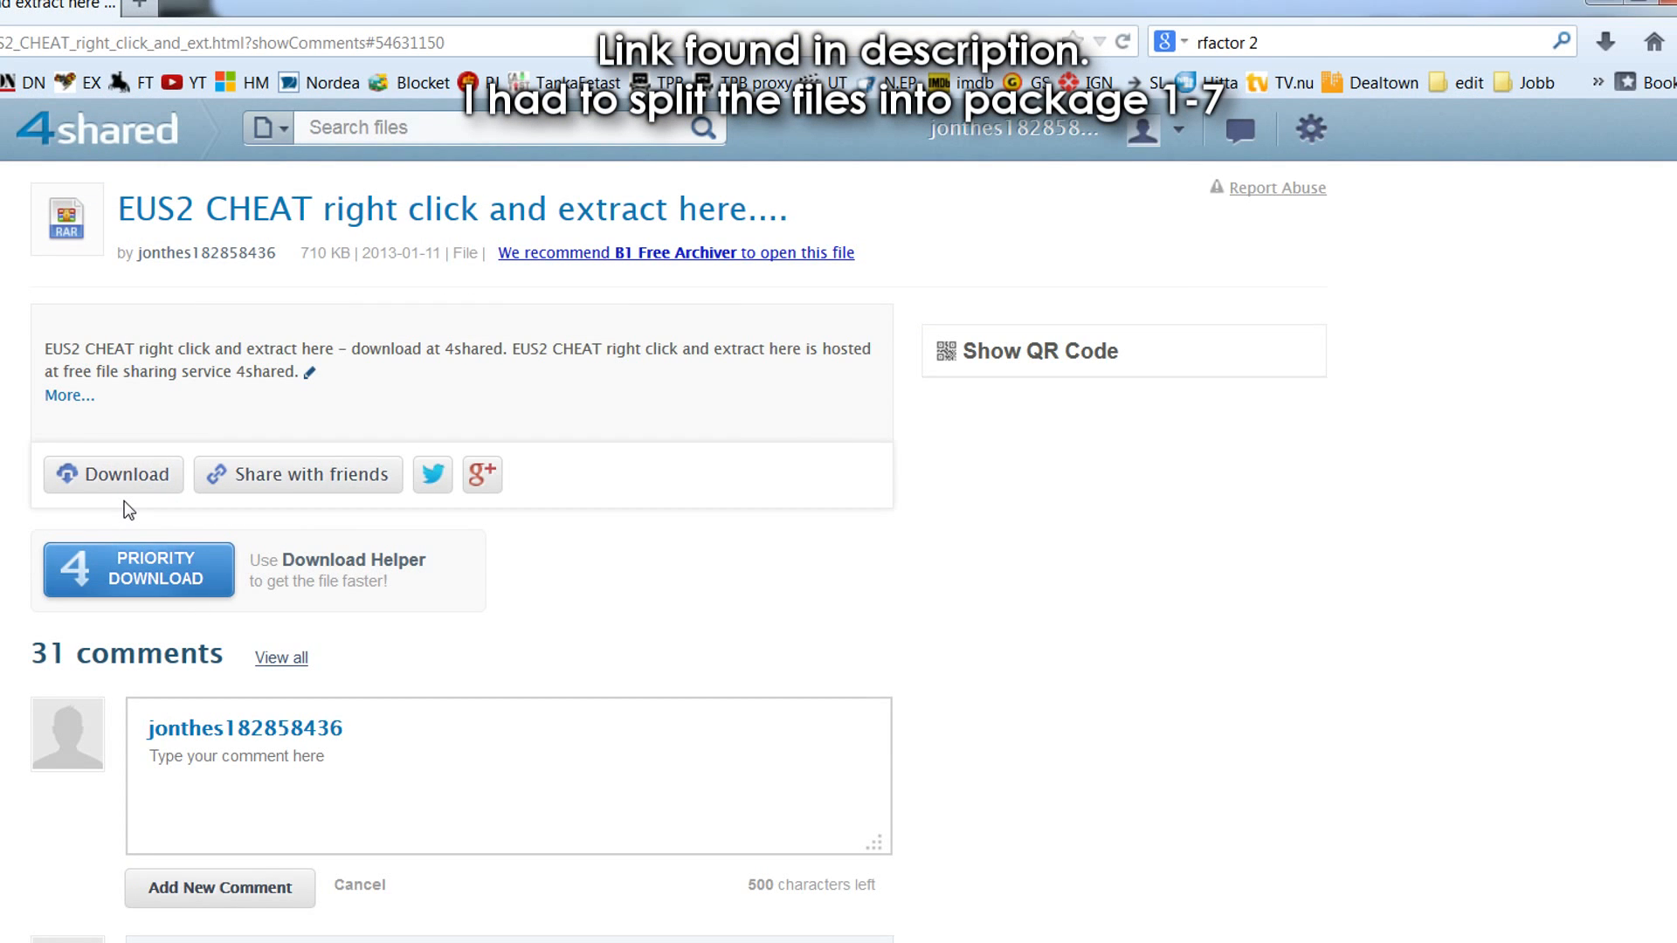
mouse_move(125, 485)
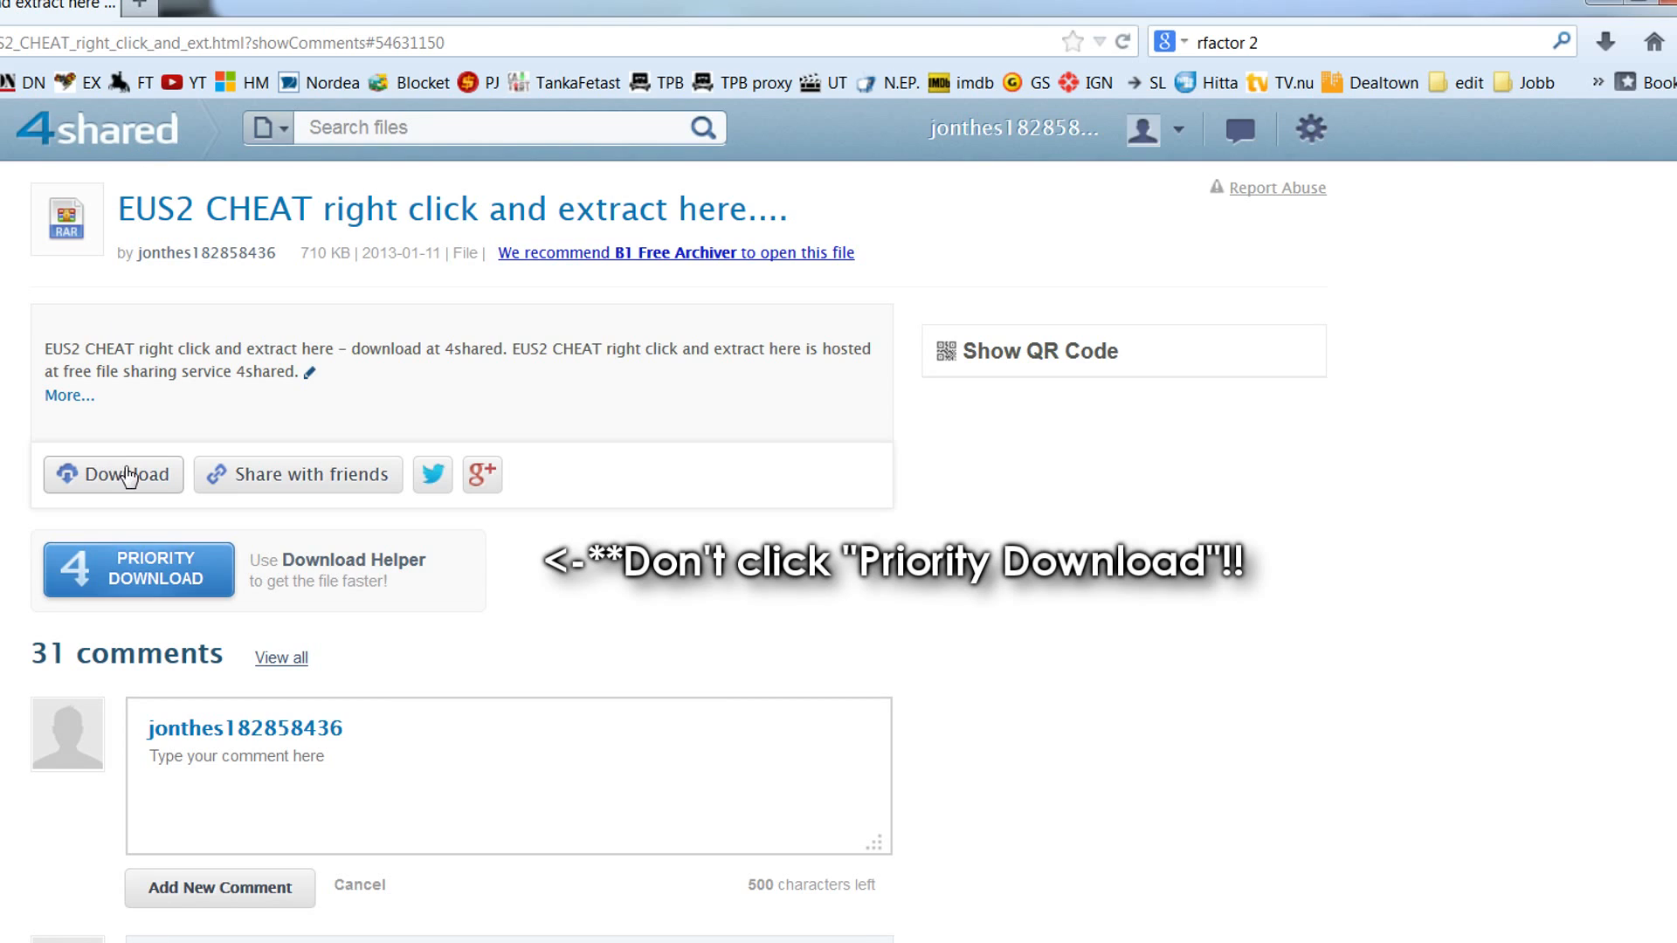
mouse_move(858, 459)
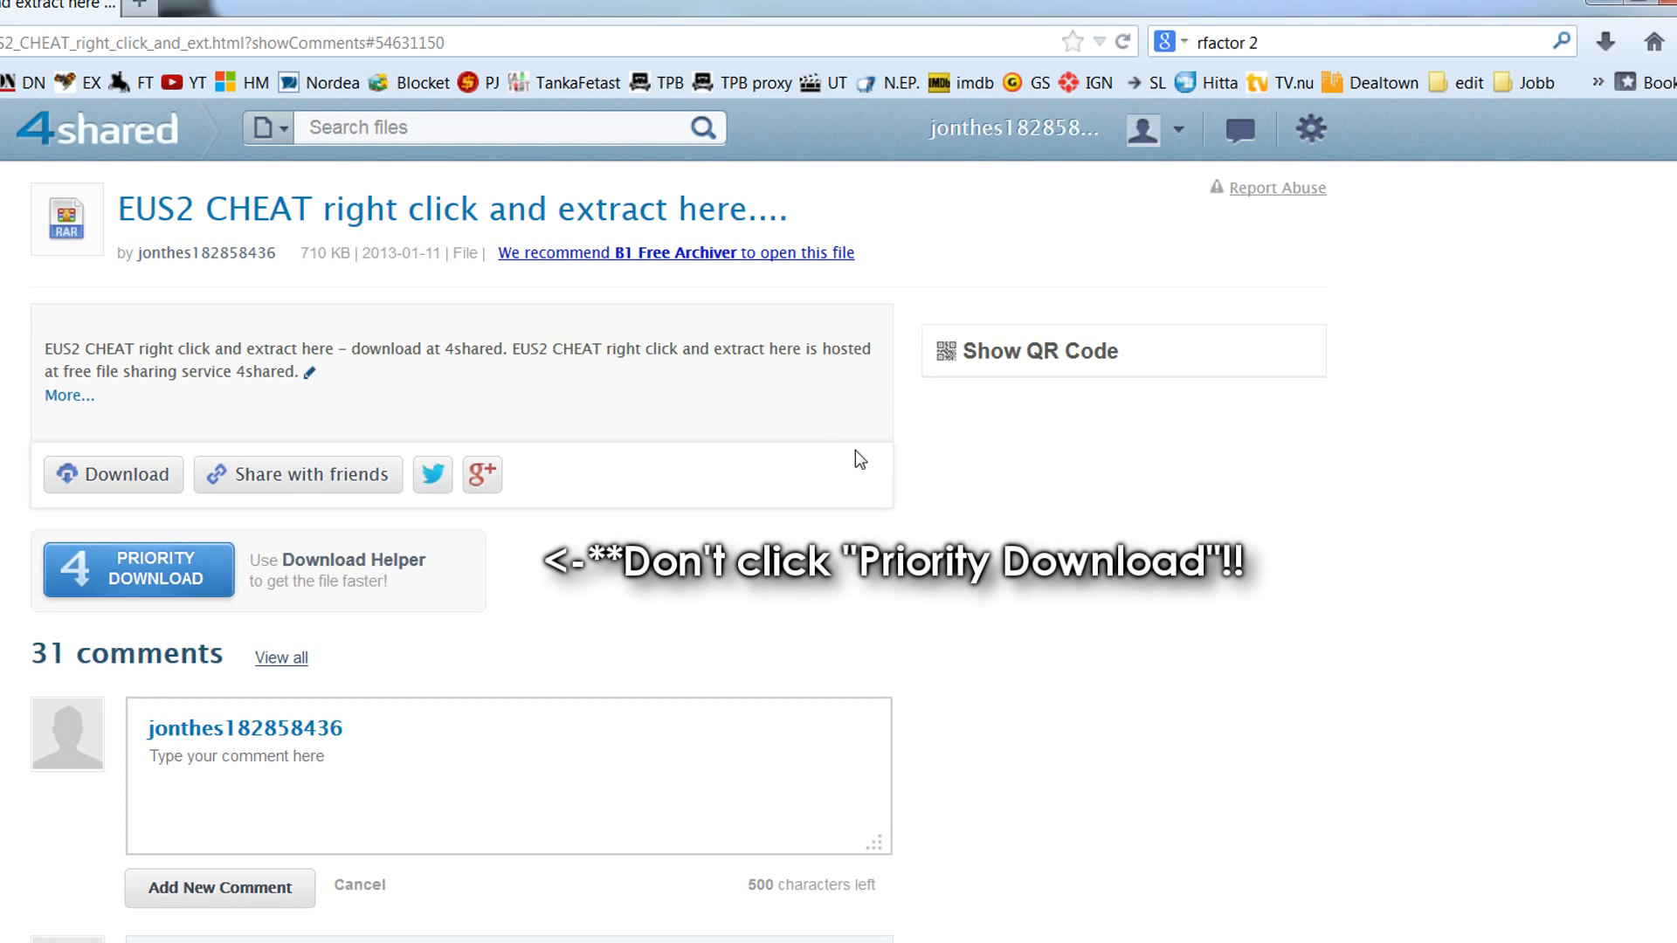
mouse_move(269, 412)
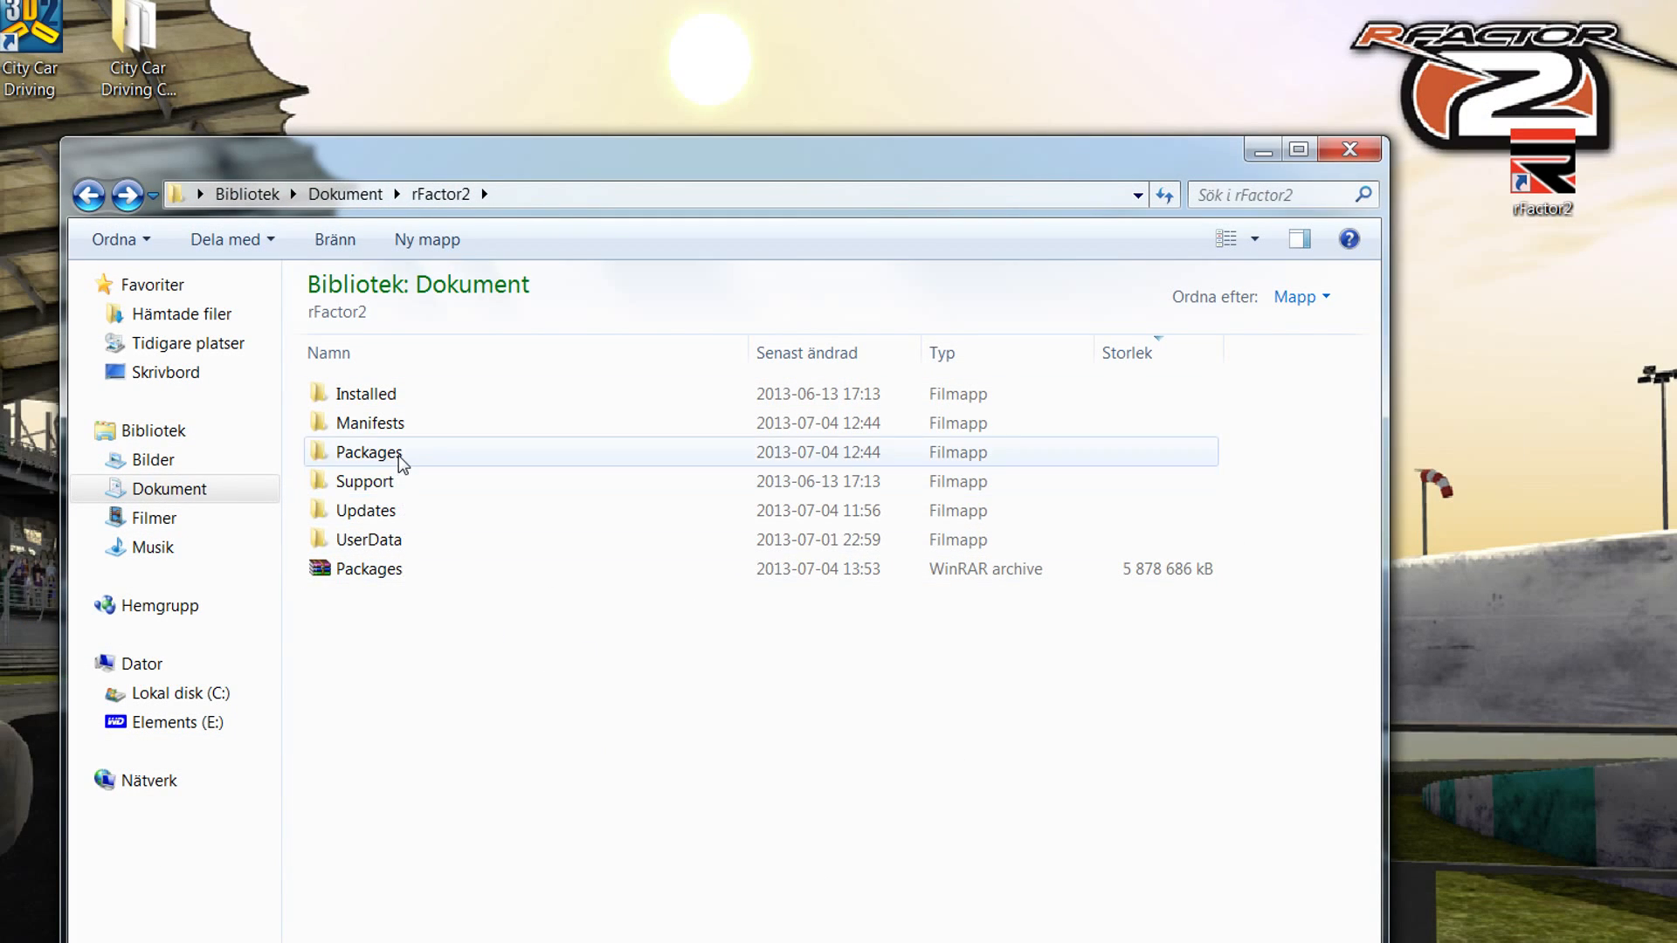
double_click(367, 452)
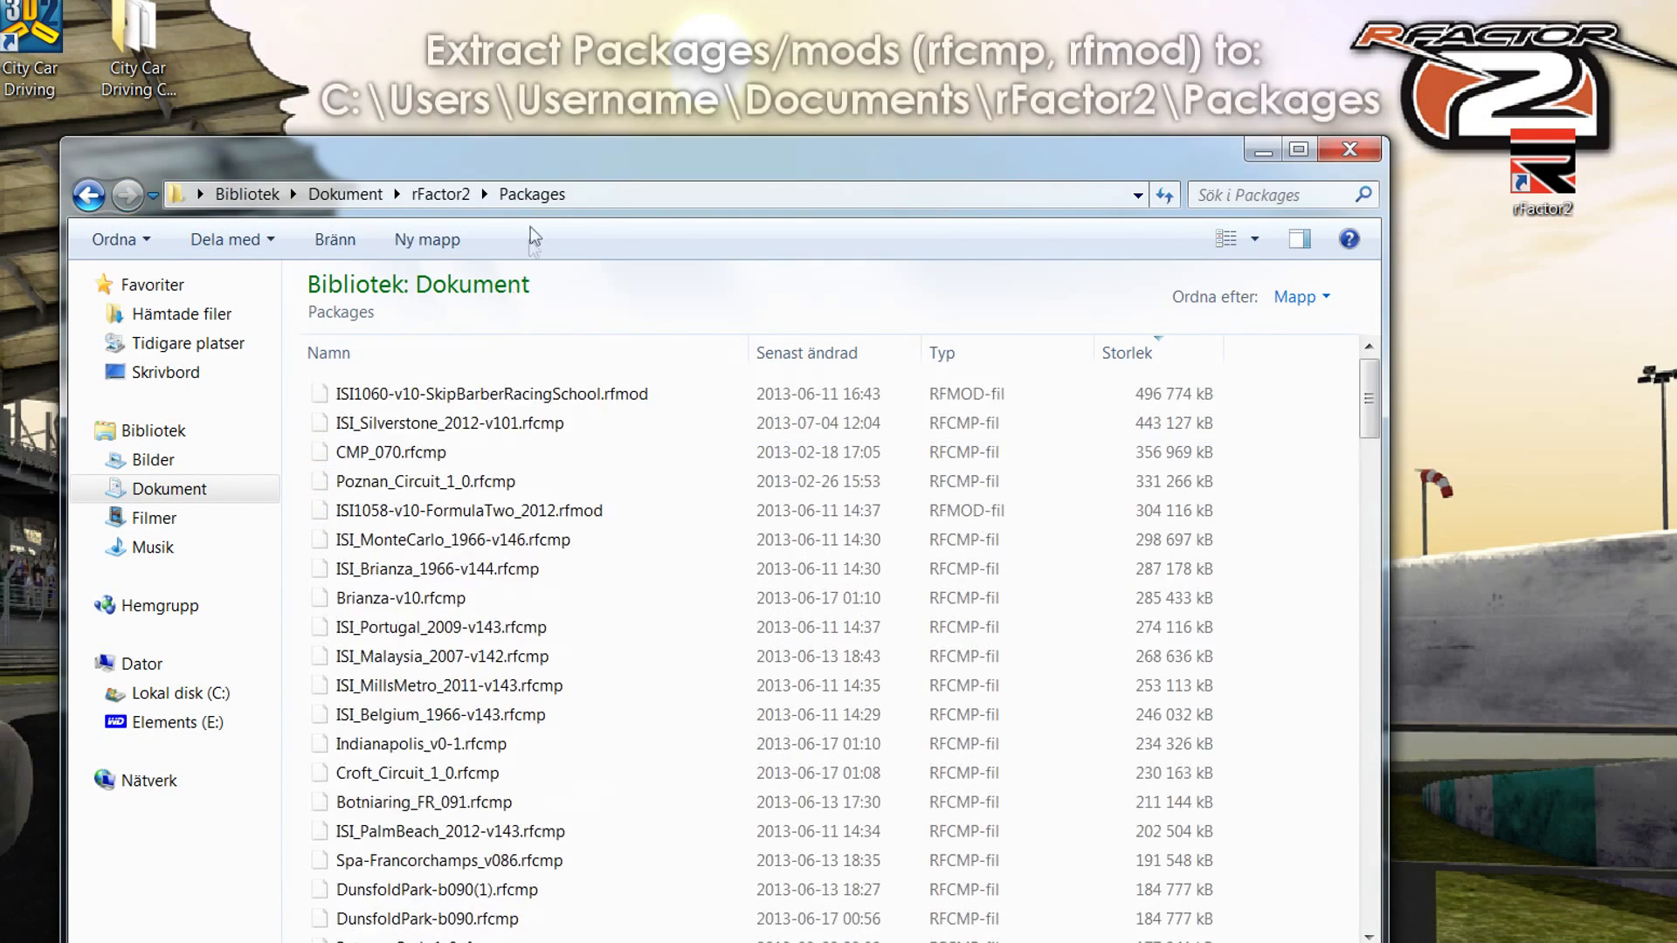
drag(1371, 396, 1371, 481)
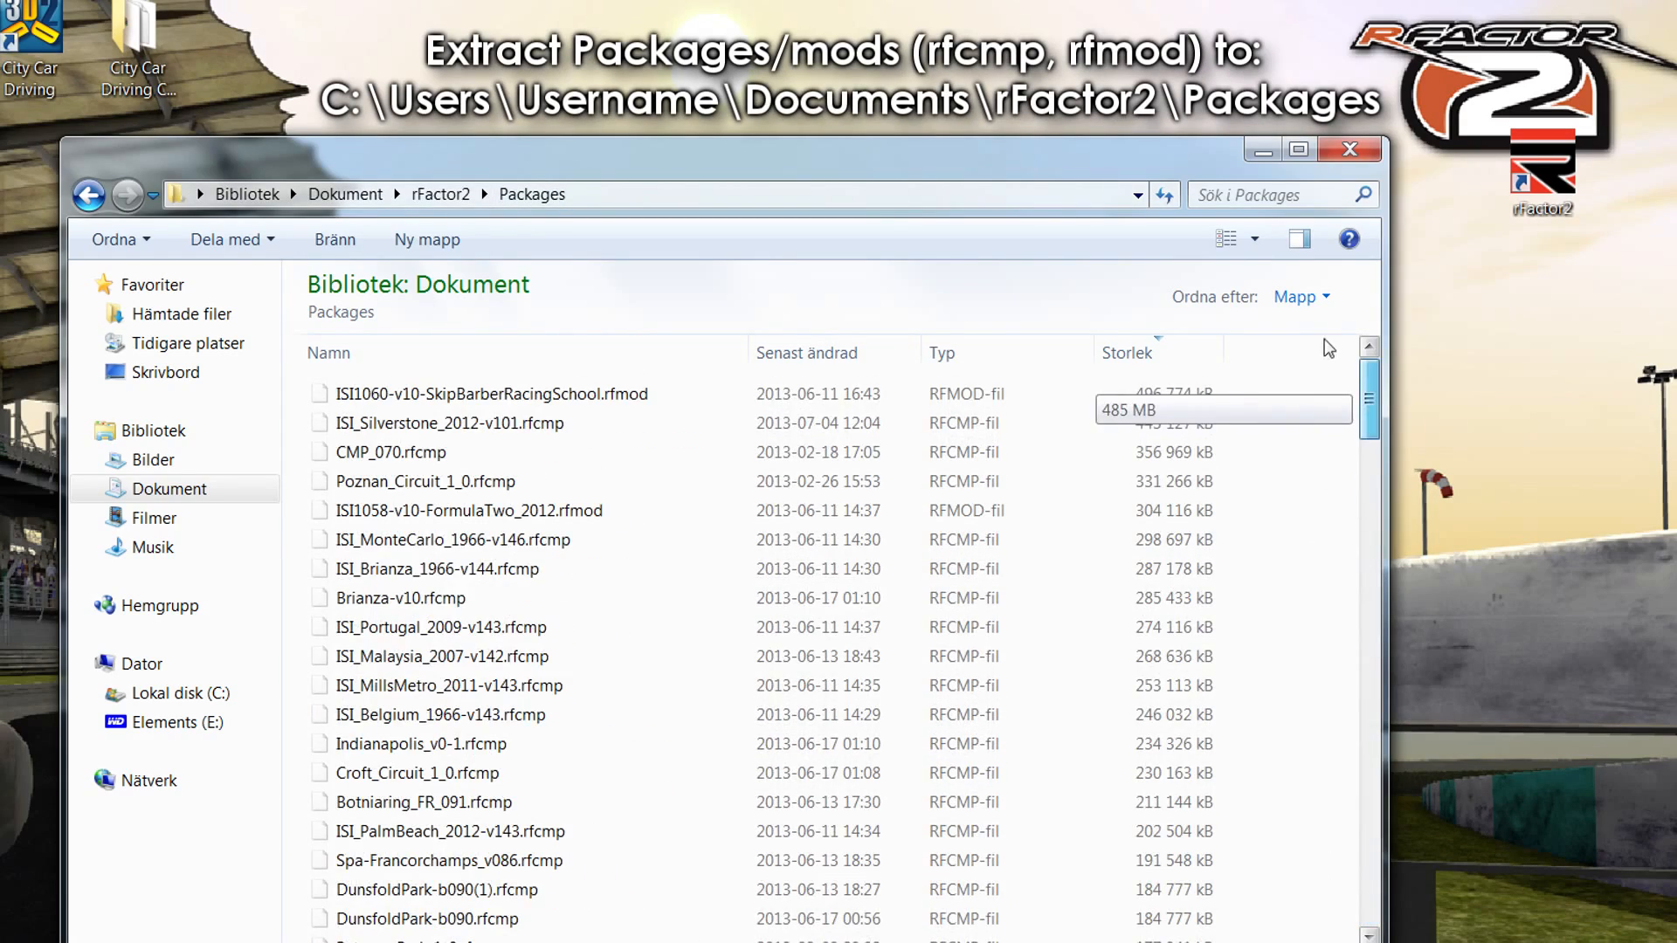
click(441, 194)
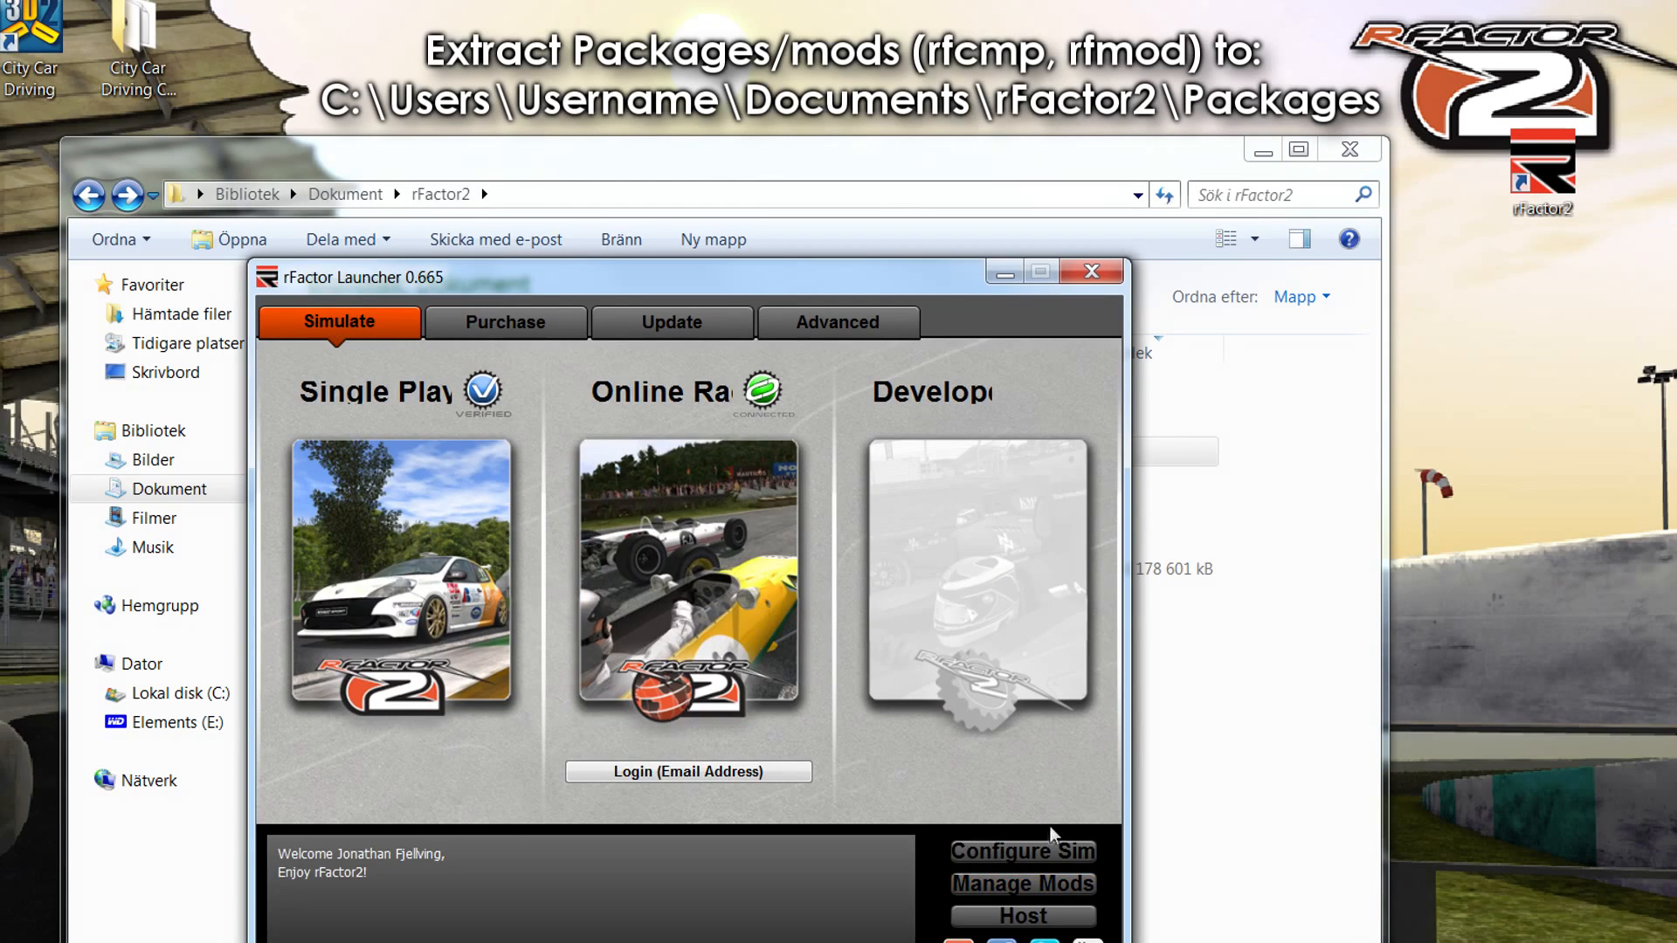
- Launch the rFactor2 Mod Manager from the rFactor Launcher's Manage Mods button
click(1023, 883)
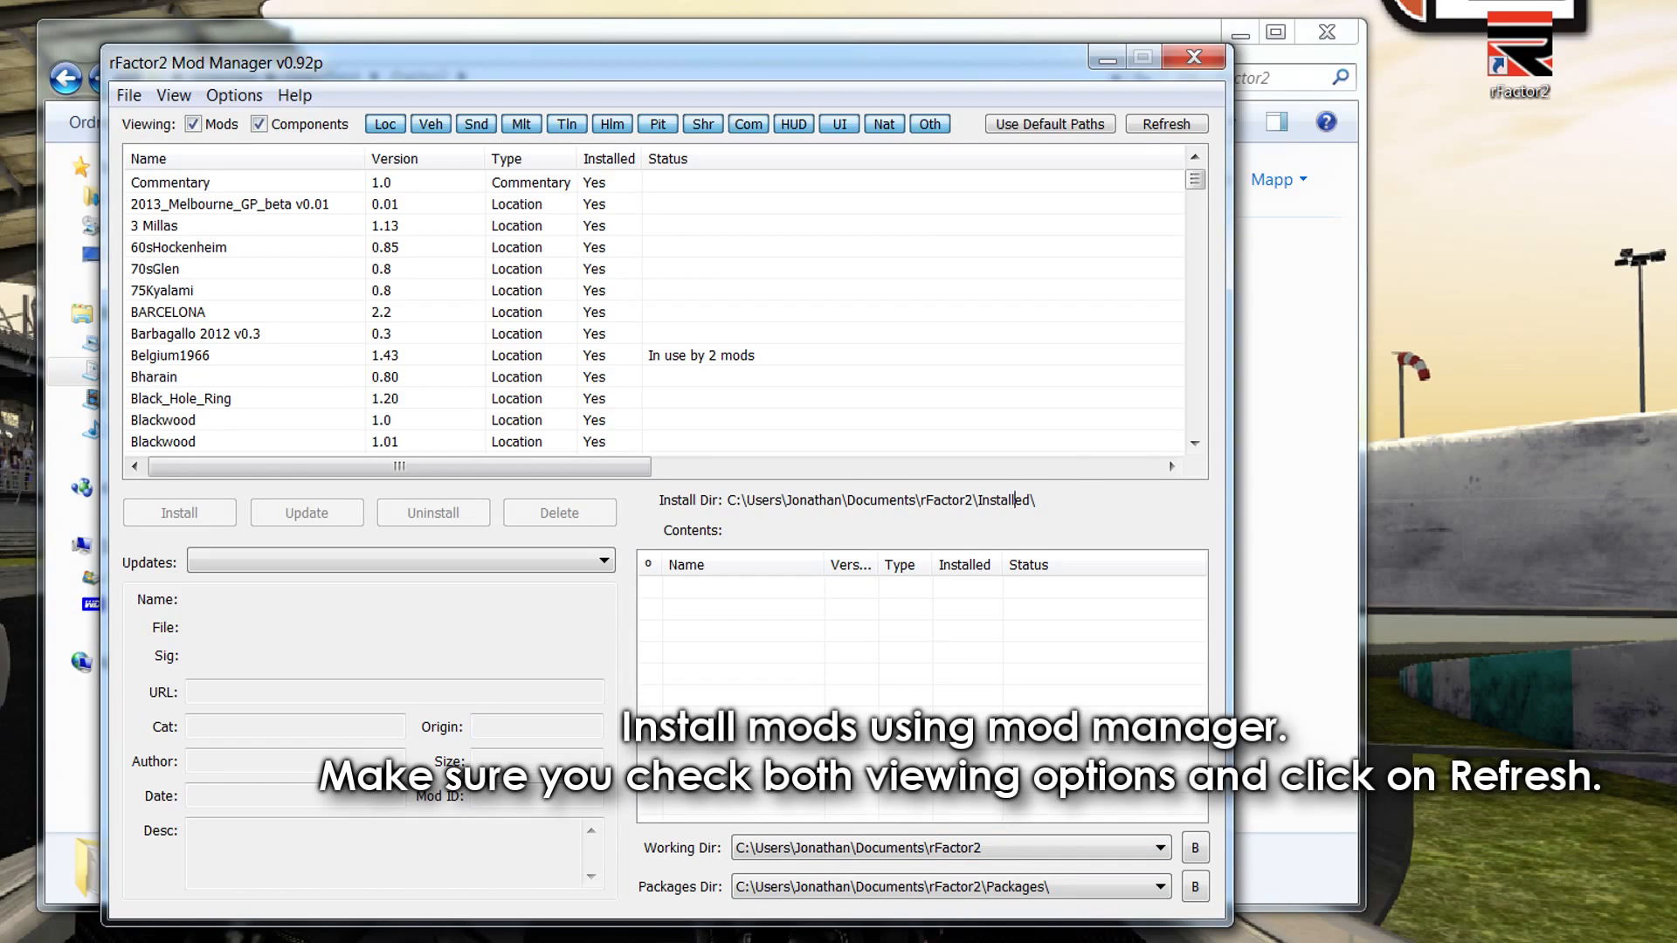
- View the Bharain v0.80 track's details and .mas files, then refresh the package list
click(1166, 124)
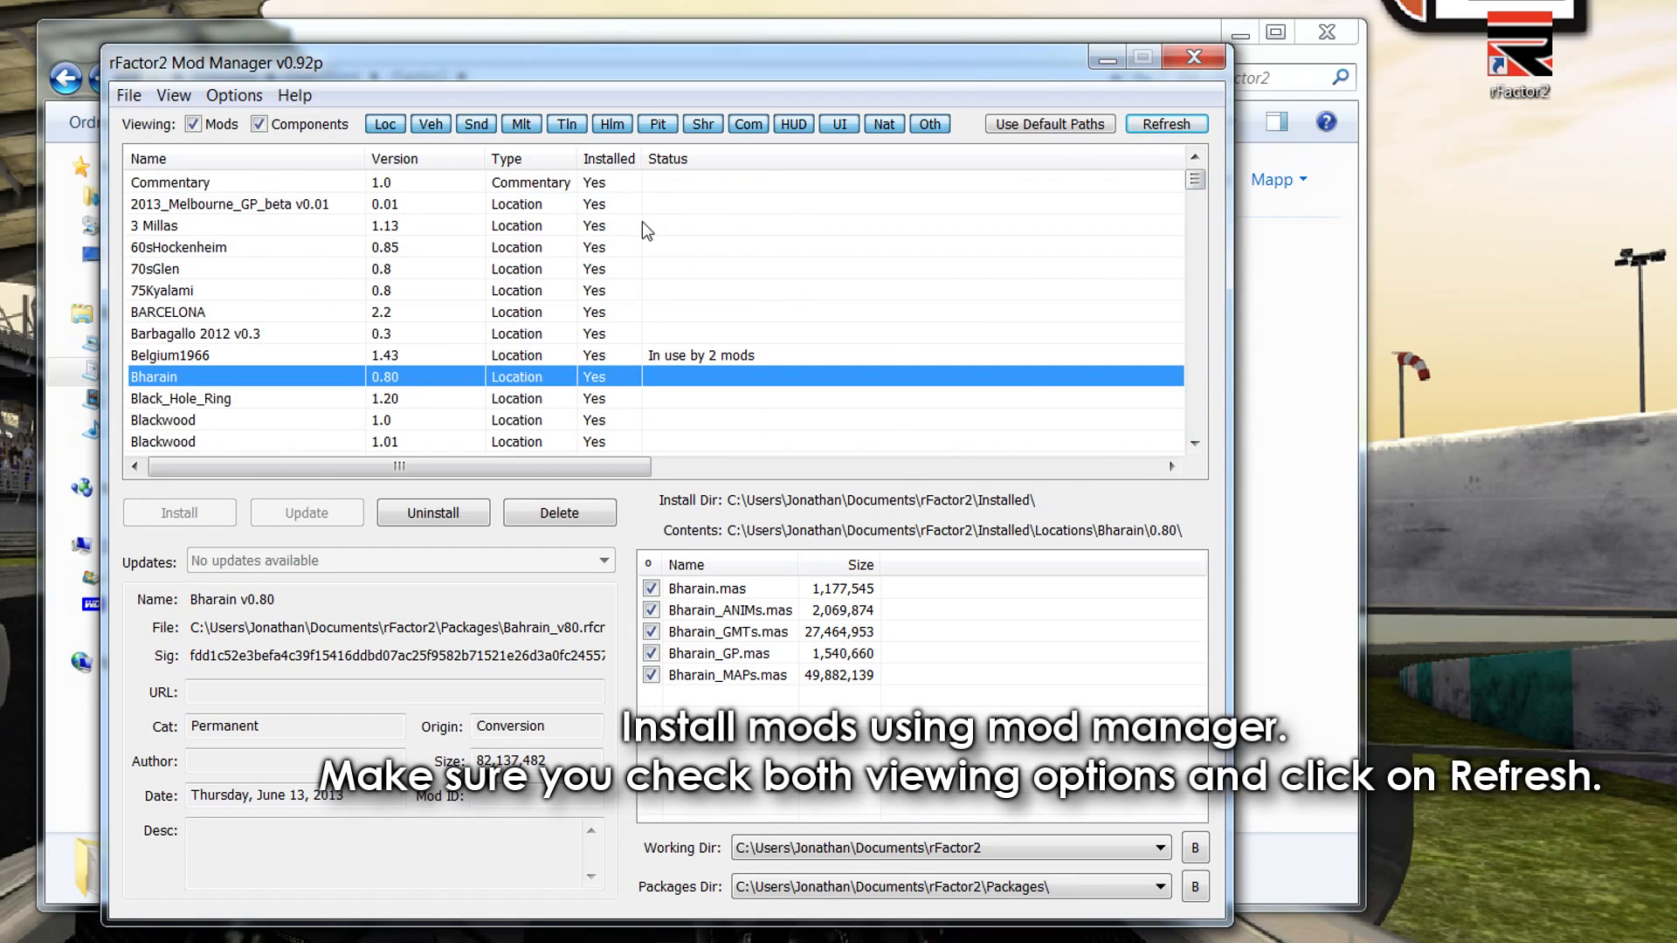
click(1166, 123)
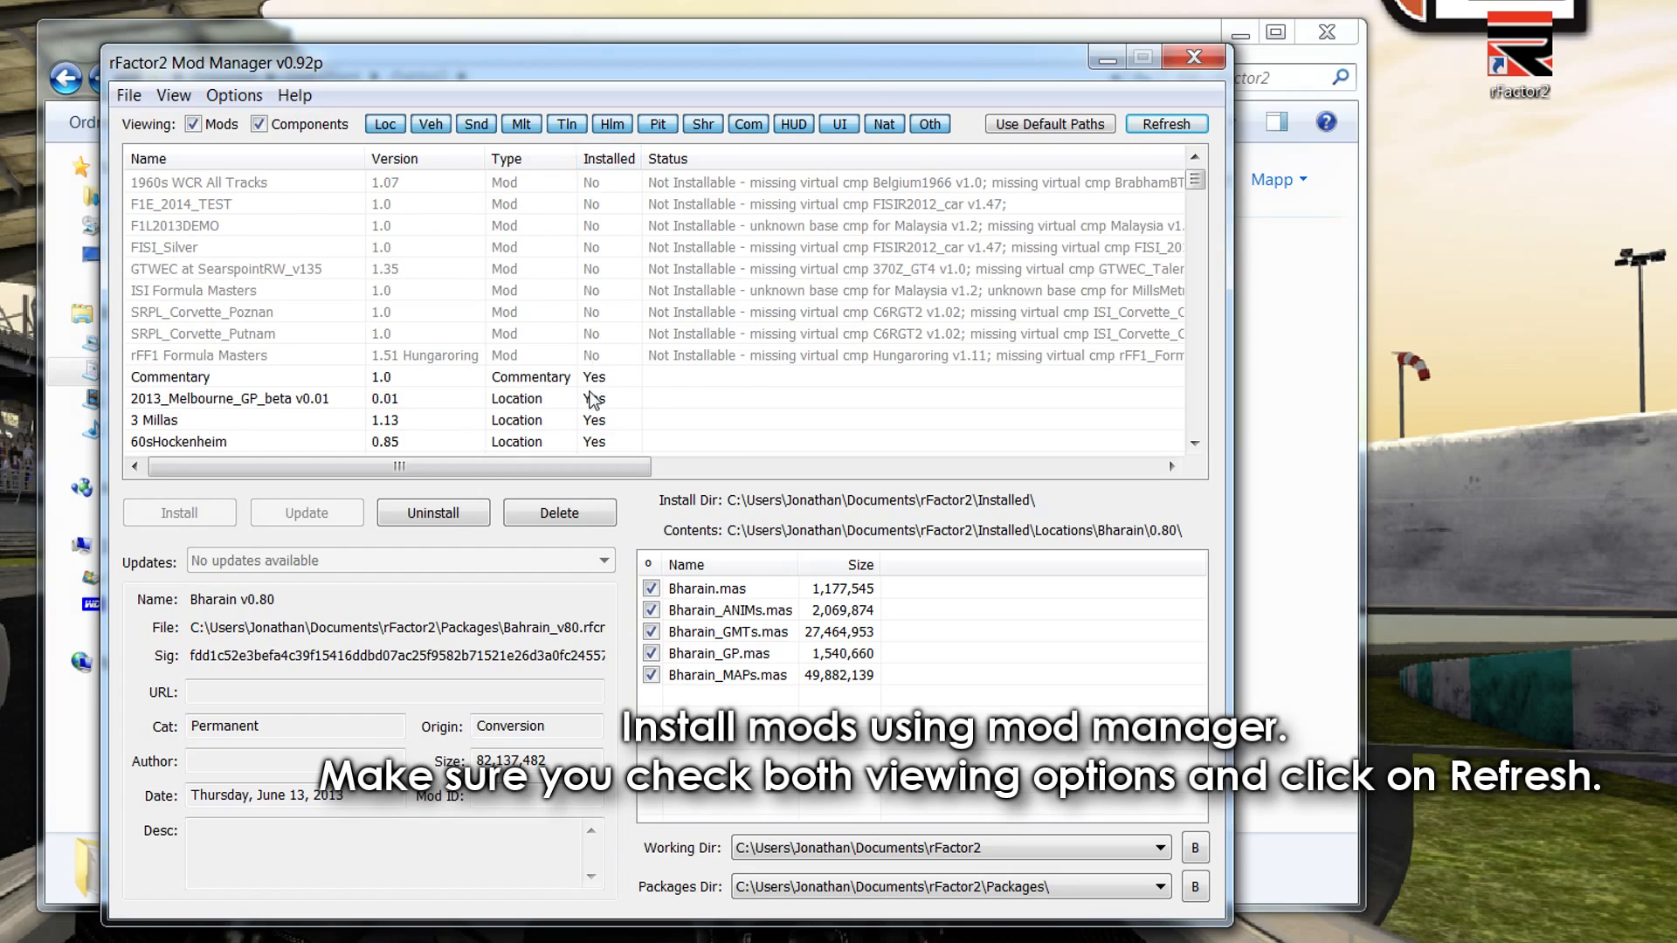
mouse_move(741, 361)
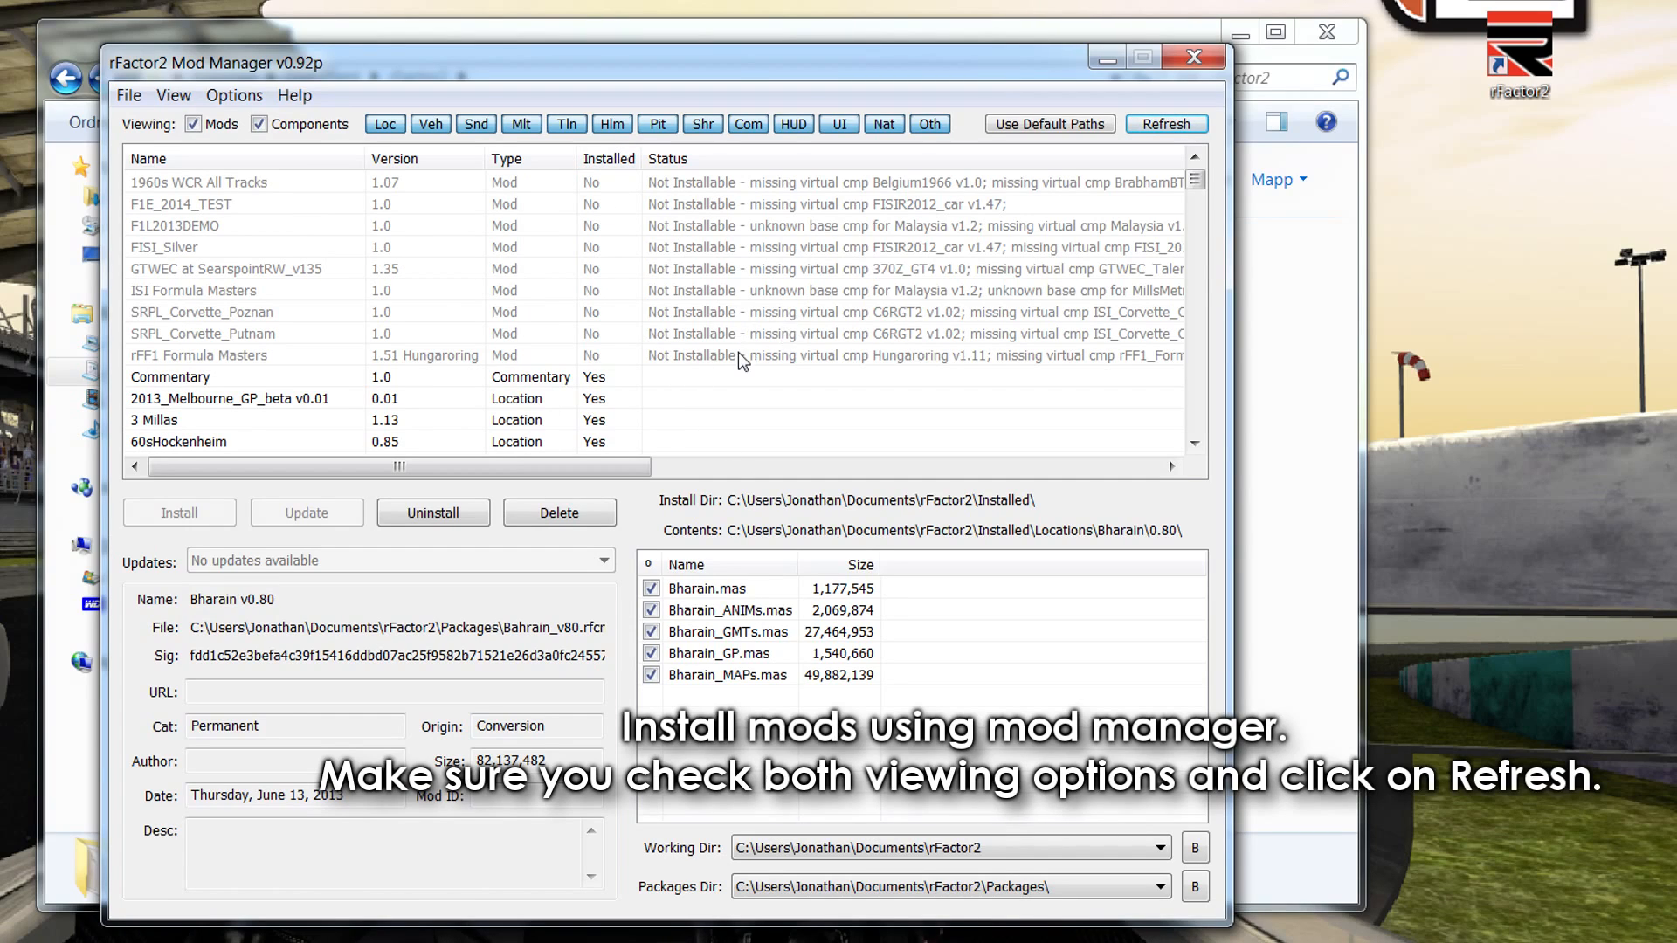
mouse_move(874, 391)
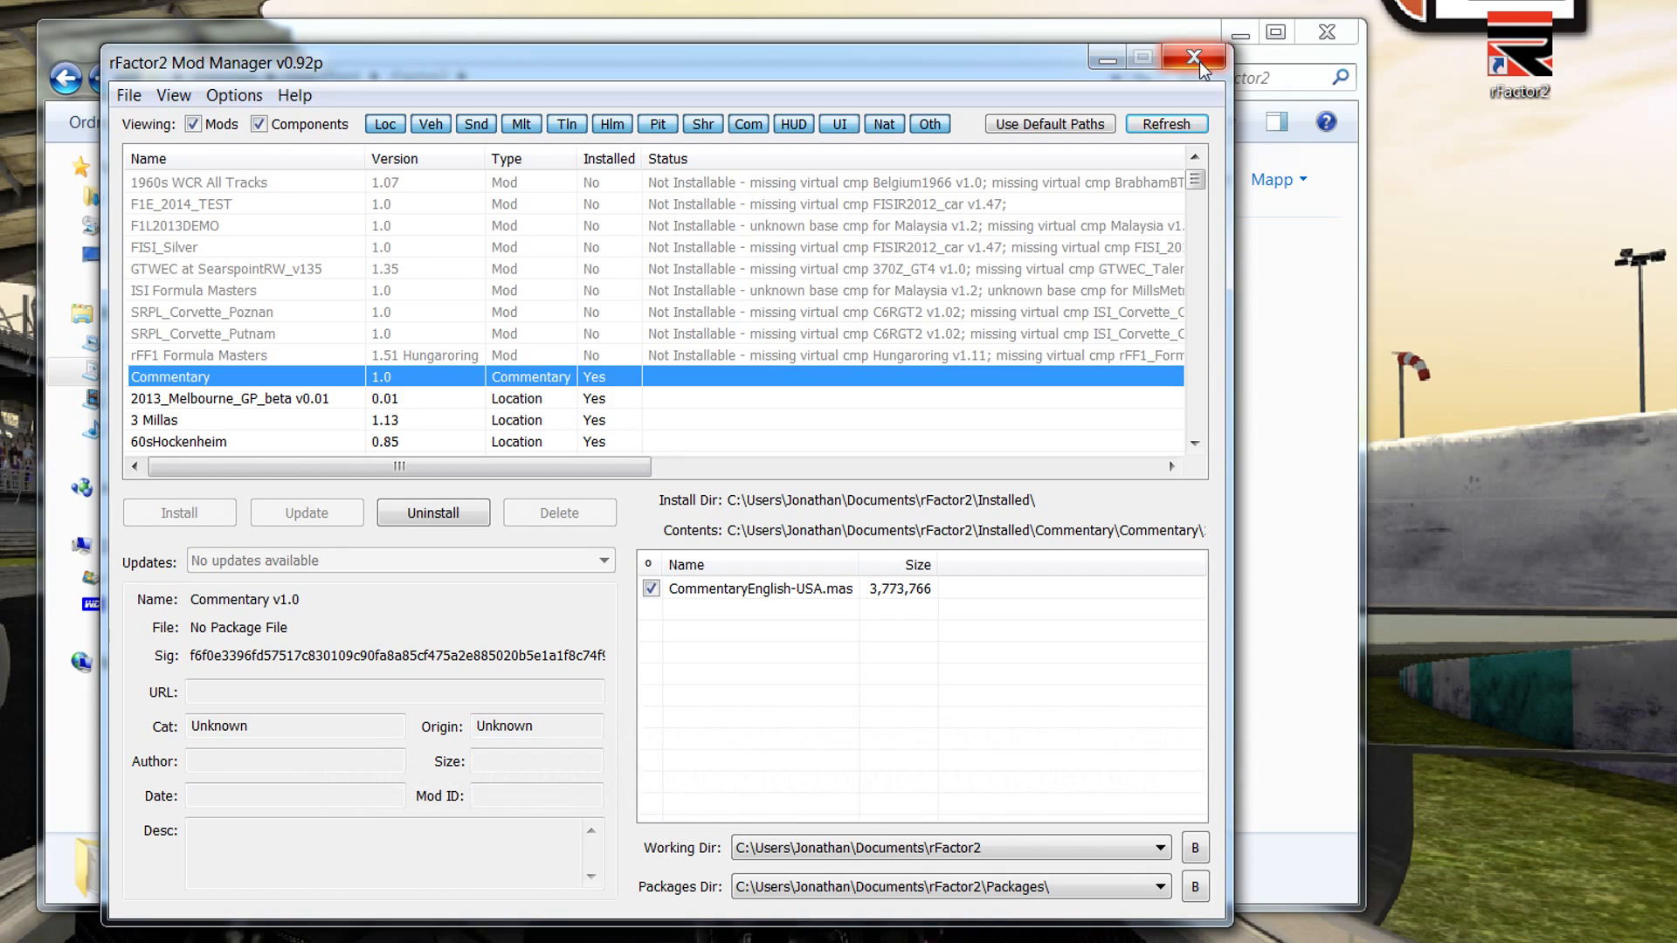
mouse_move(1199, 66)
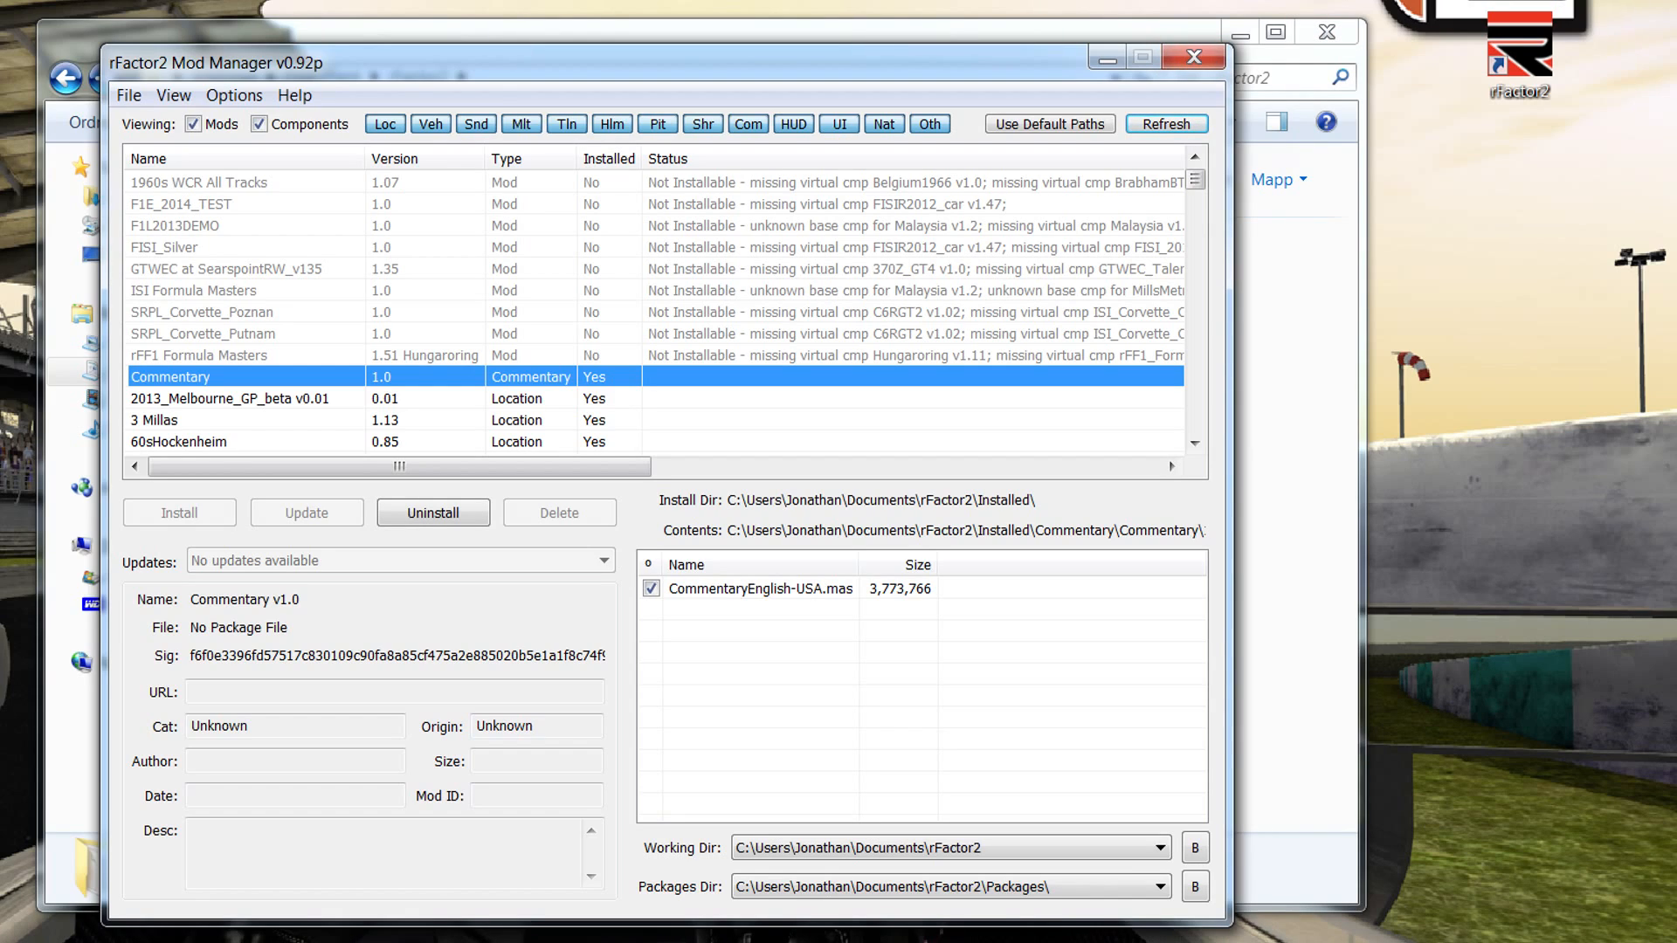
mouse_move(1333, 279)
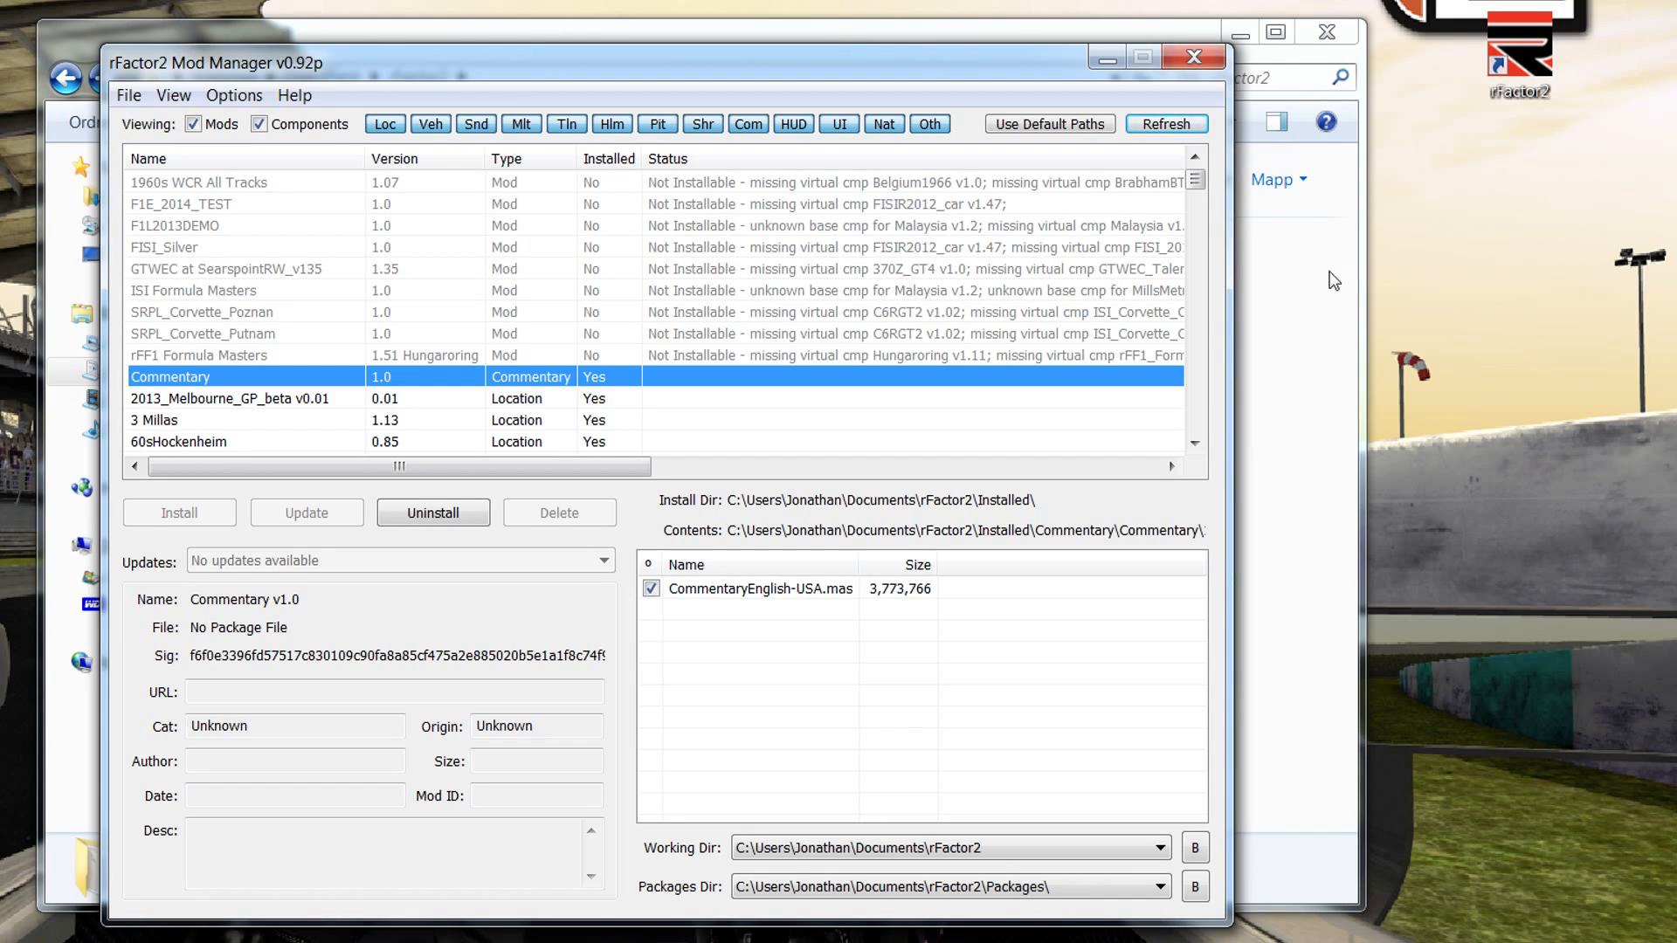